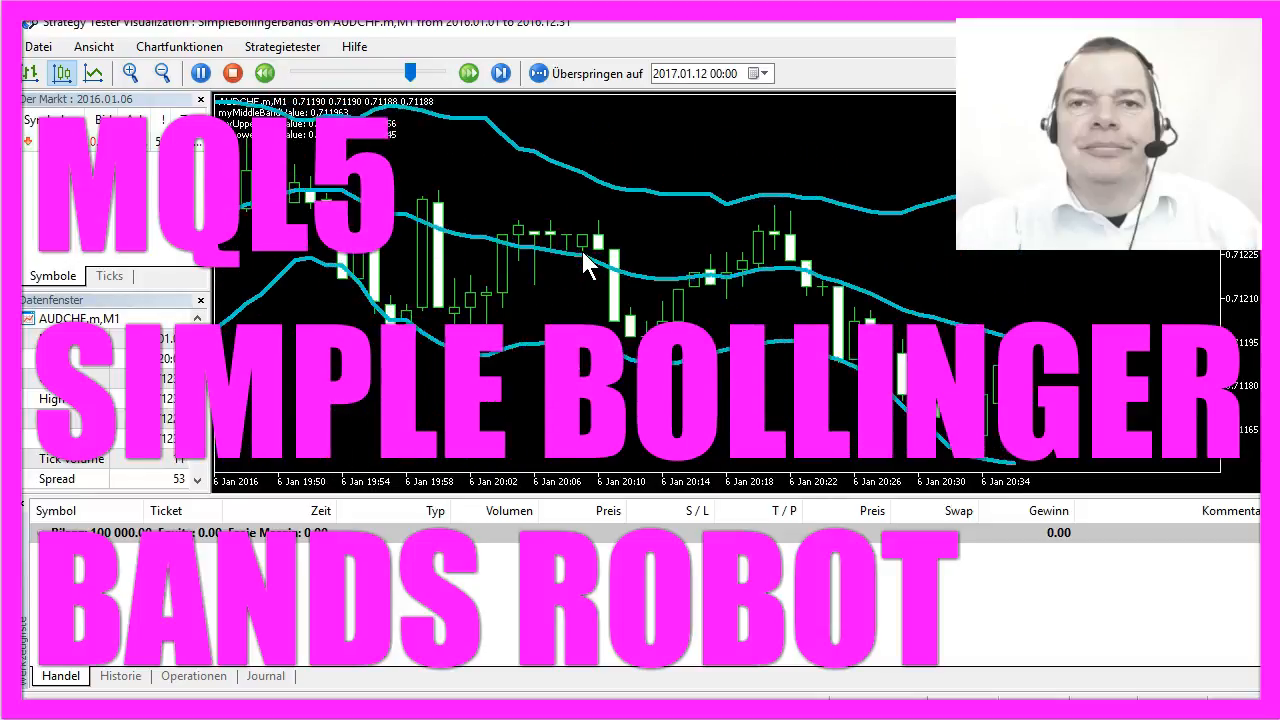
- Leave the running Bollinger Bands test visualization and return to the main terminal
click(200, 72)
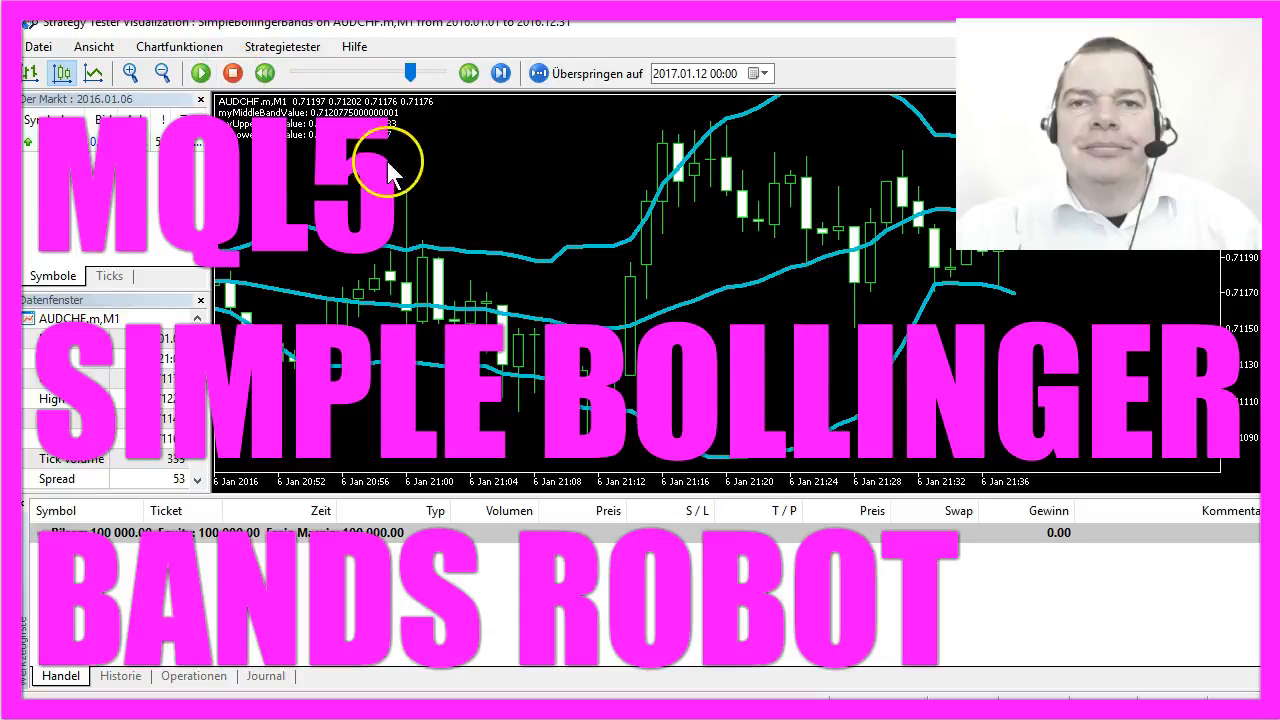
mouse_move(404, 140)
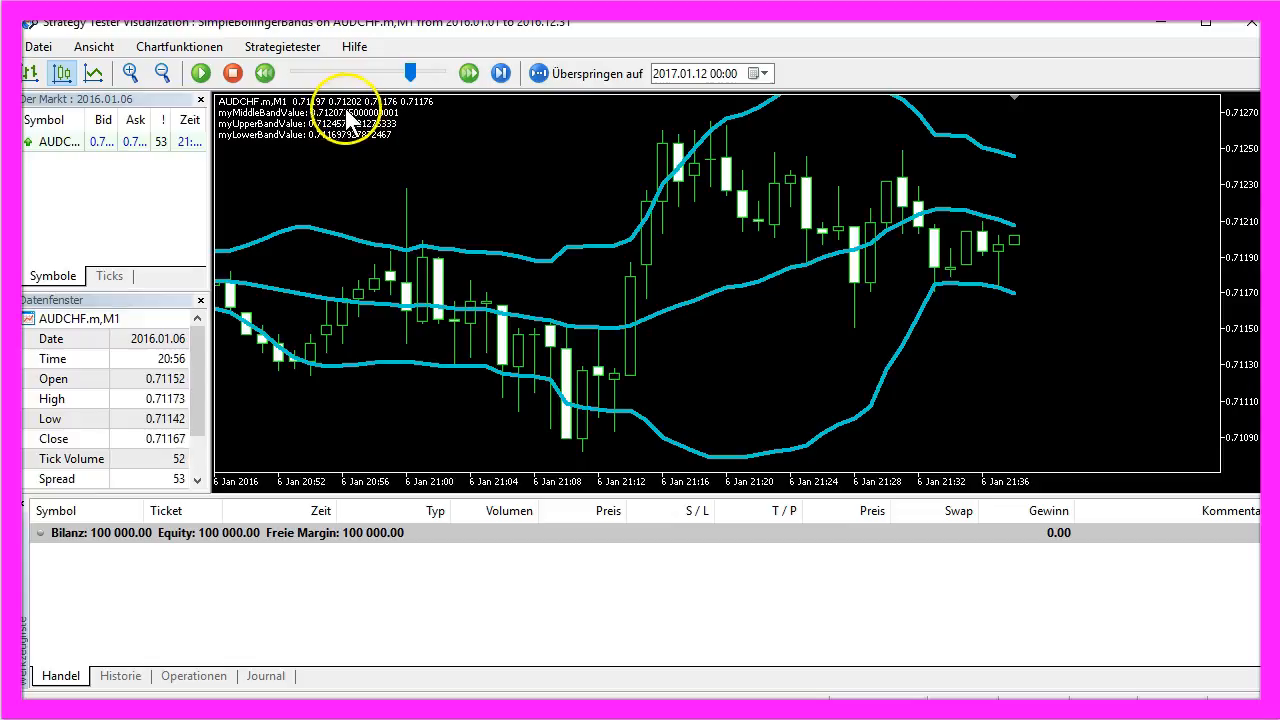
mouse_move(1010, 170)
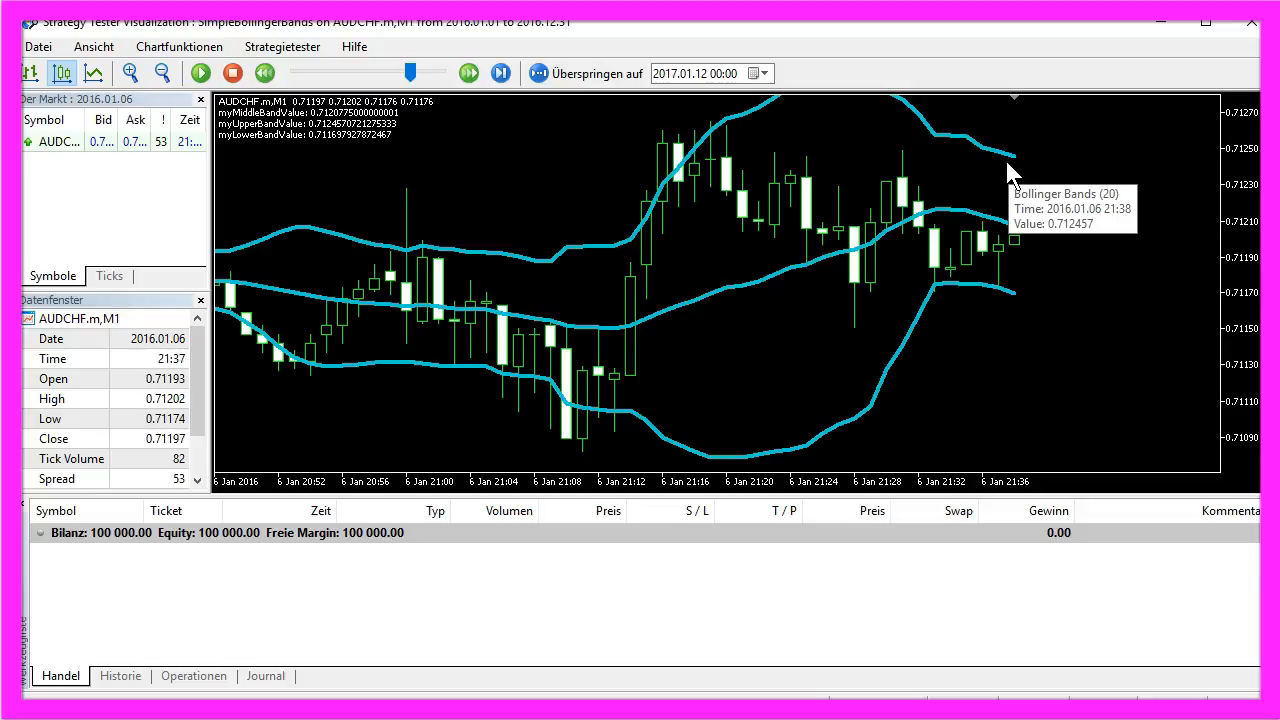
mouse_move(1012, 176)
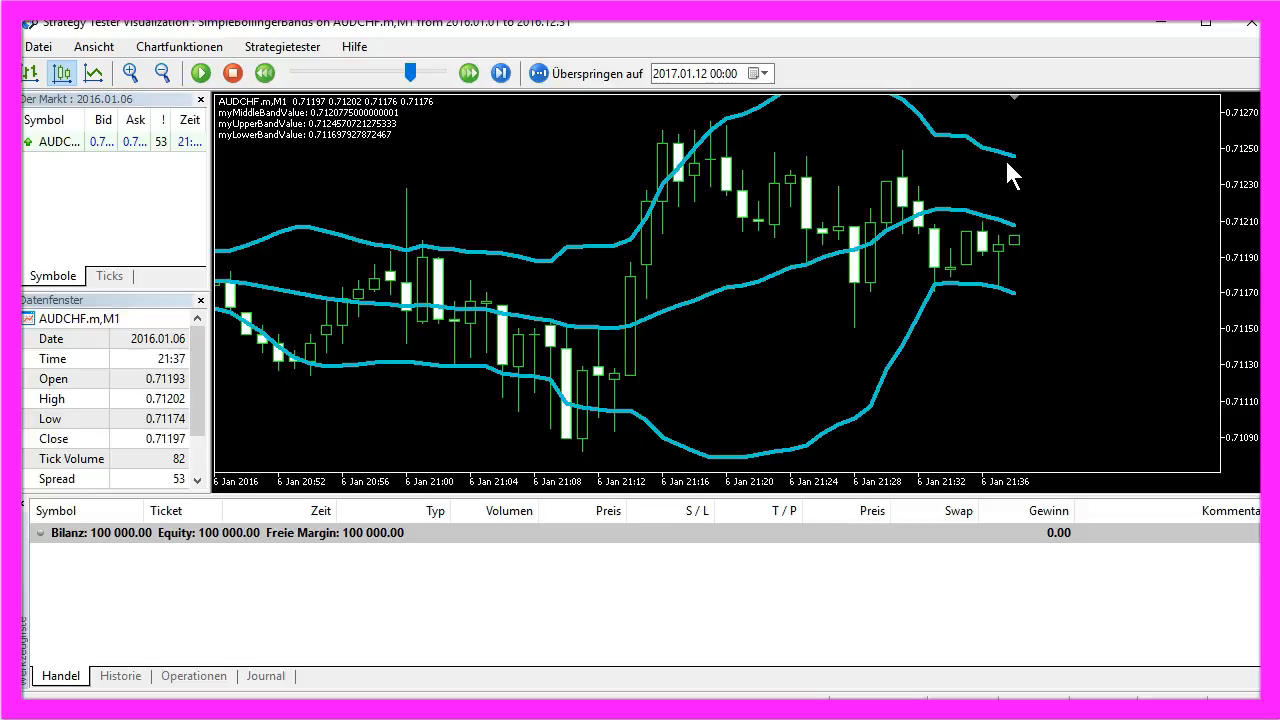
mouse_move(1012, 164)
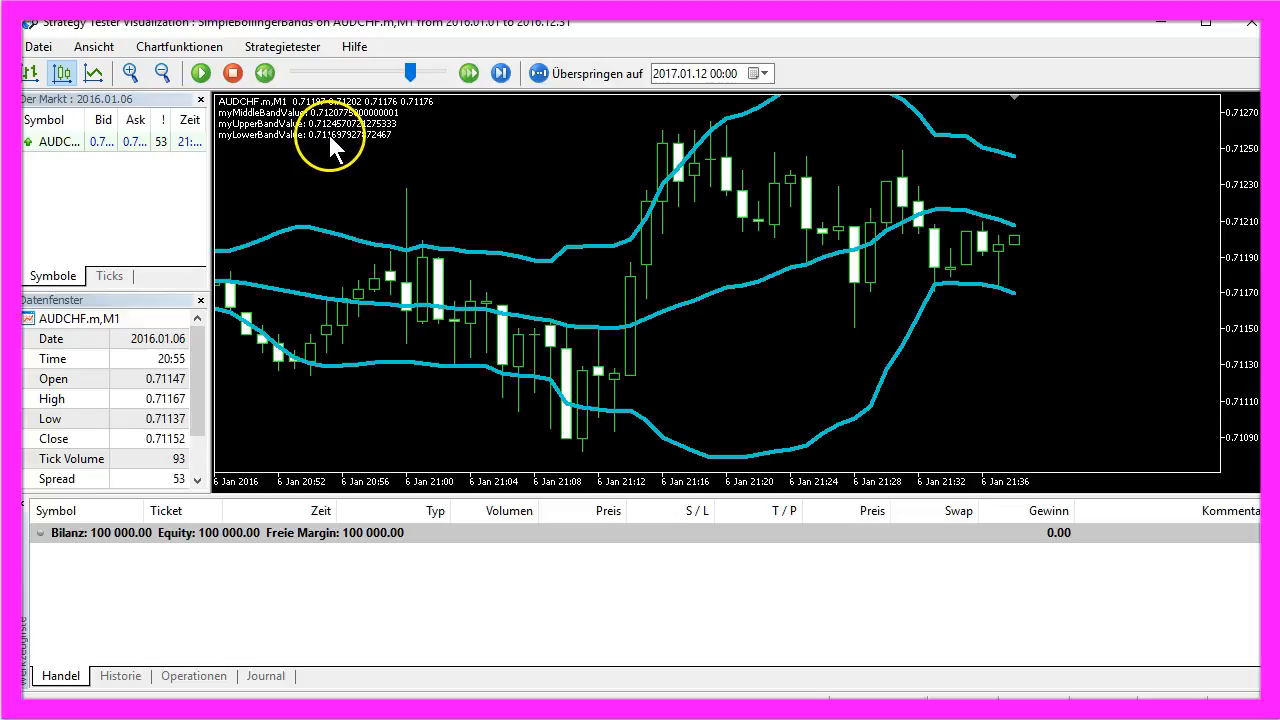
mouse_move(324, 150)
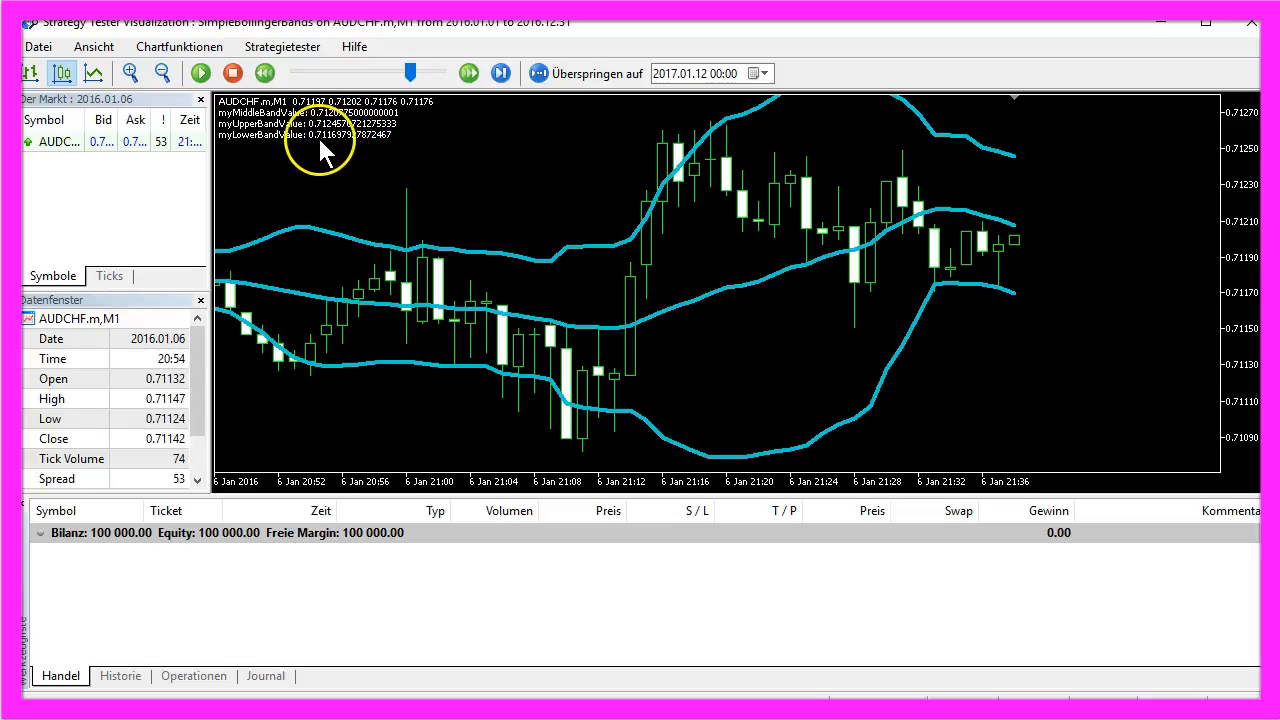
mouse_move(1016, 298)
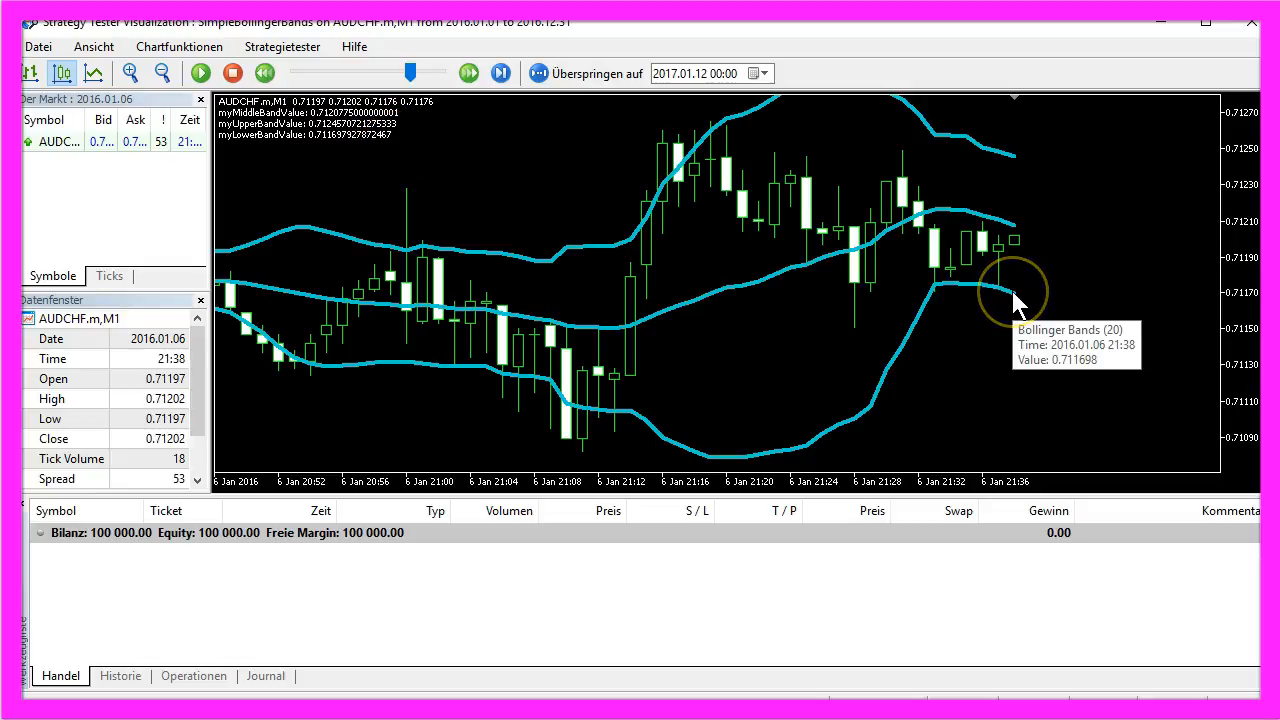
mouse_move(578, 308)
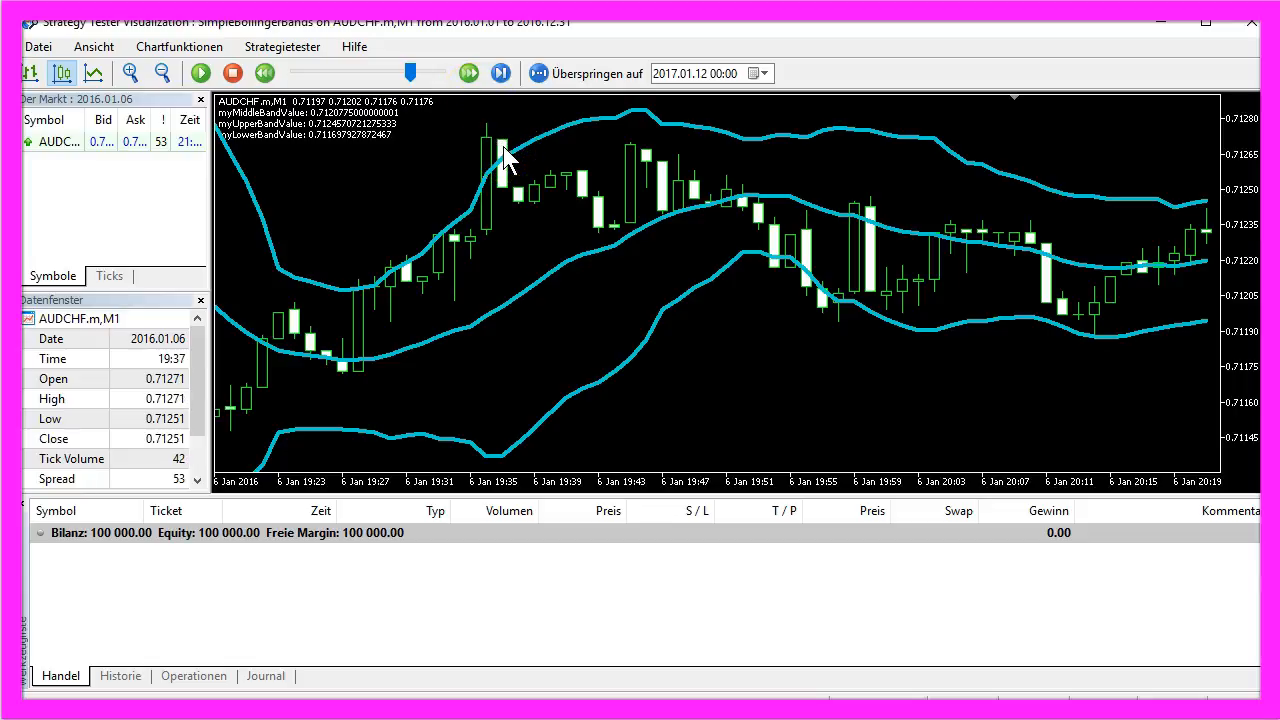
mouse_move(510, 170)
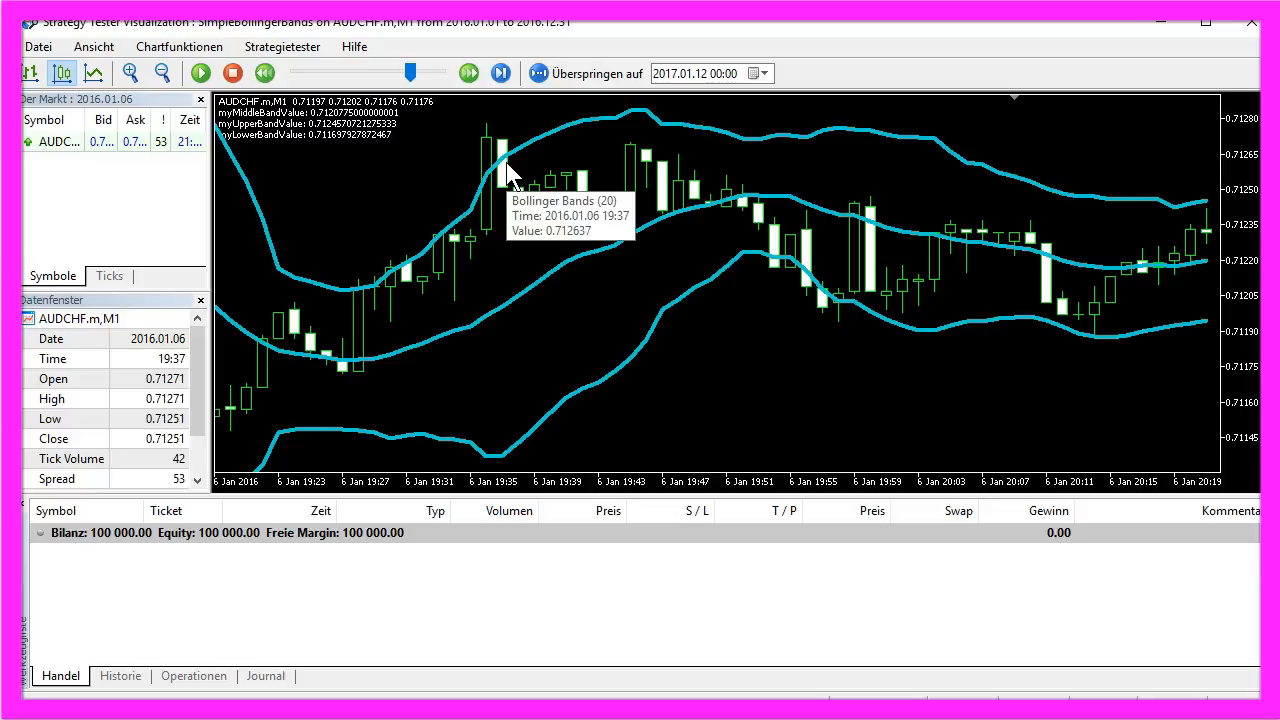
click(504, 160)
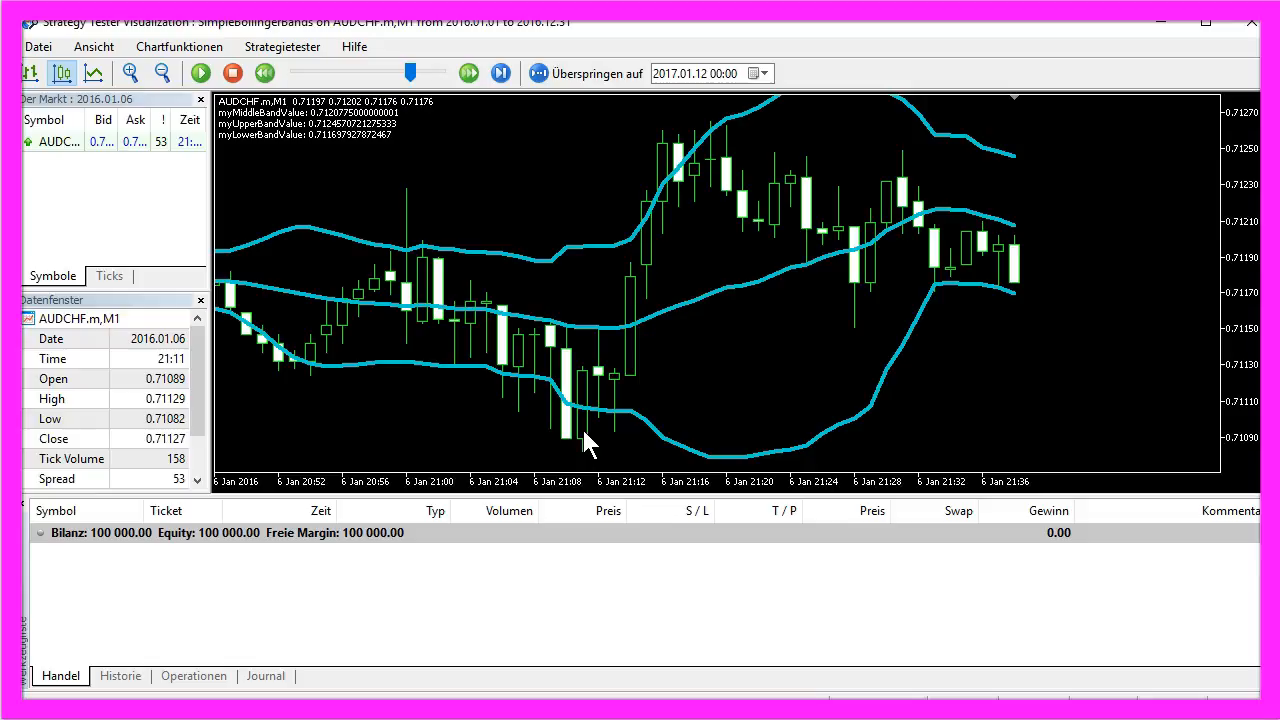
mouse_move(620, 388)
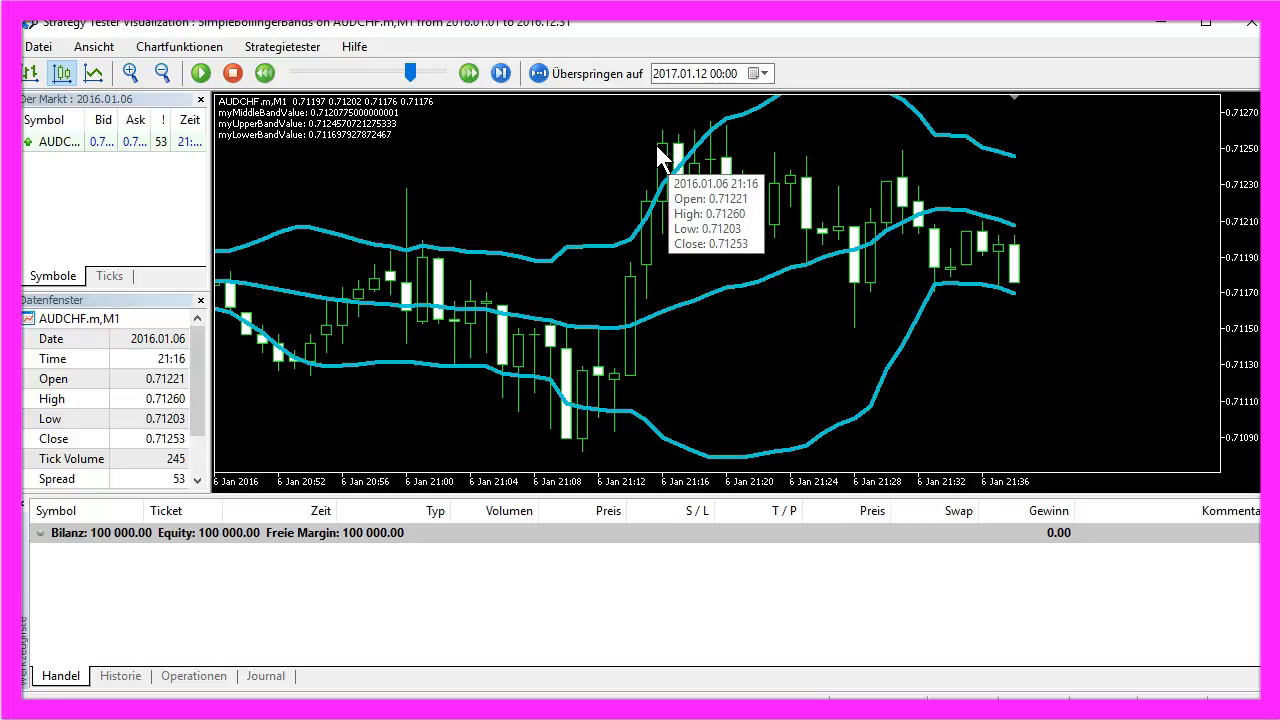
mouse_move(556, 190)
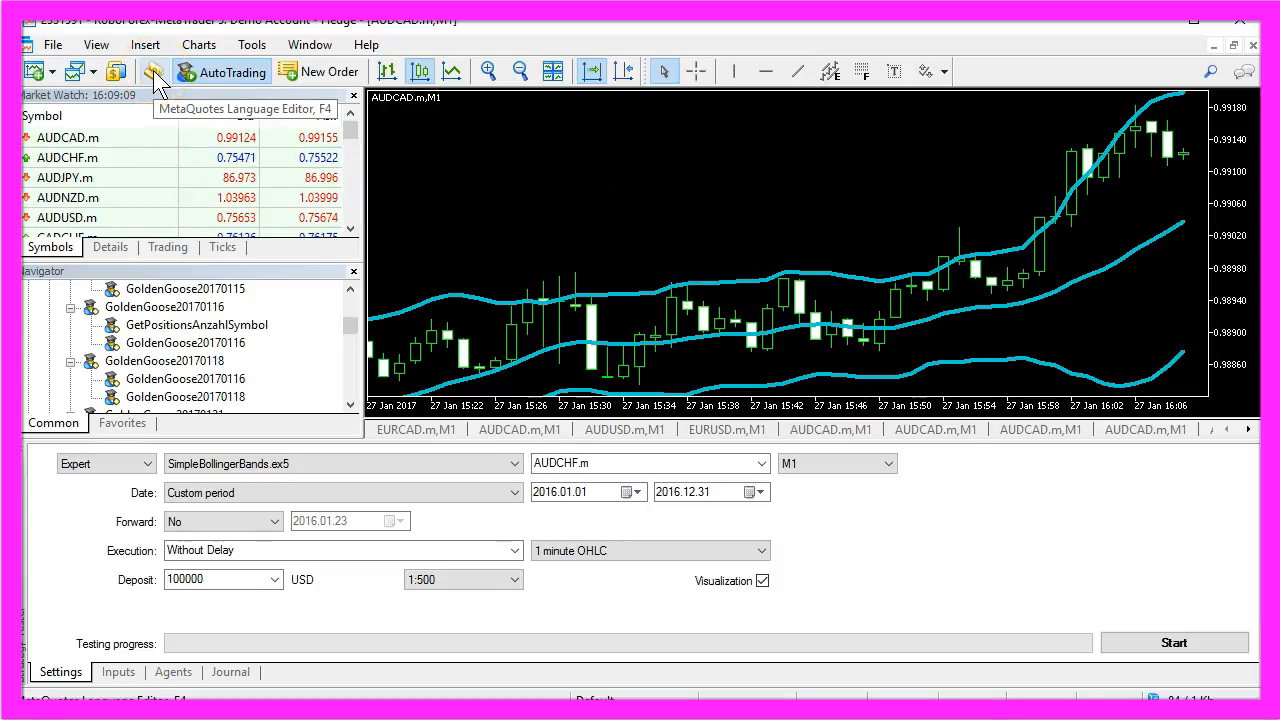
- Create a new Expert Advisor from the template named SimpleBollingerBands via MetaEditor's MQL wizard
click(152, 72)
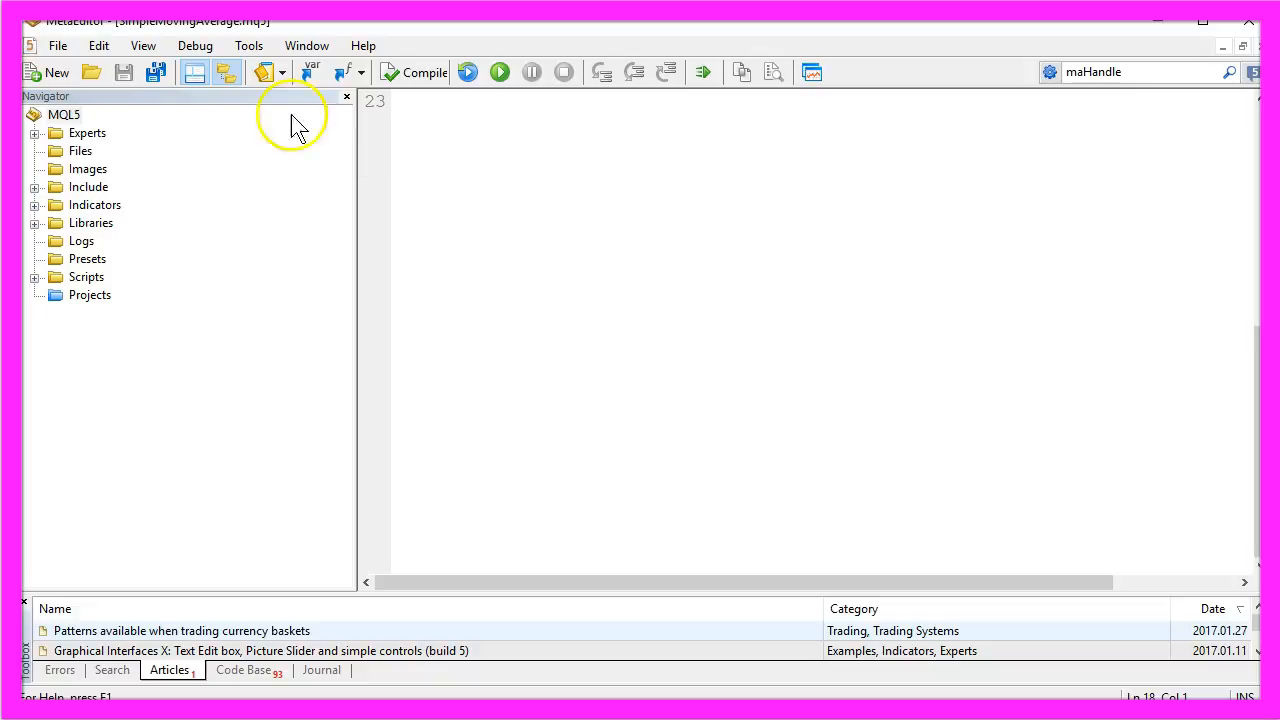
mouse_move(46, 72)
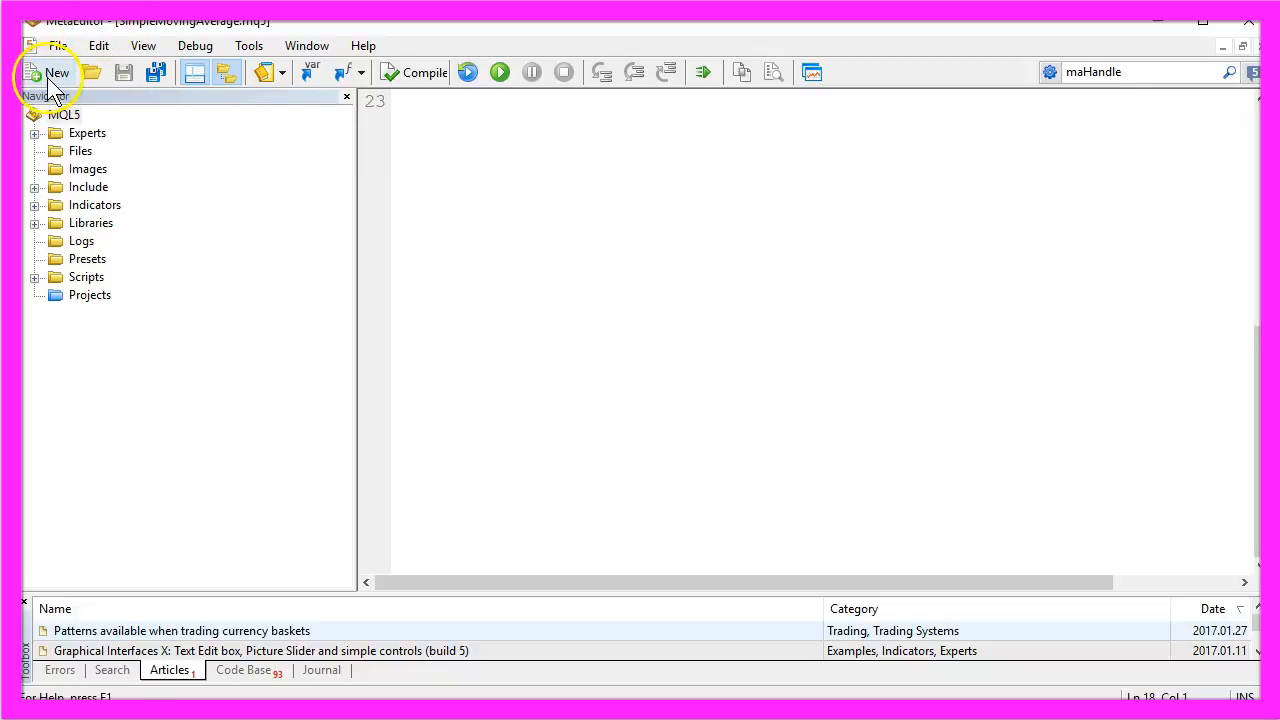
click(48, 72)
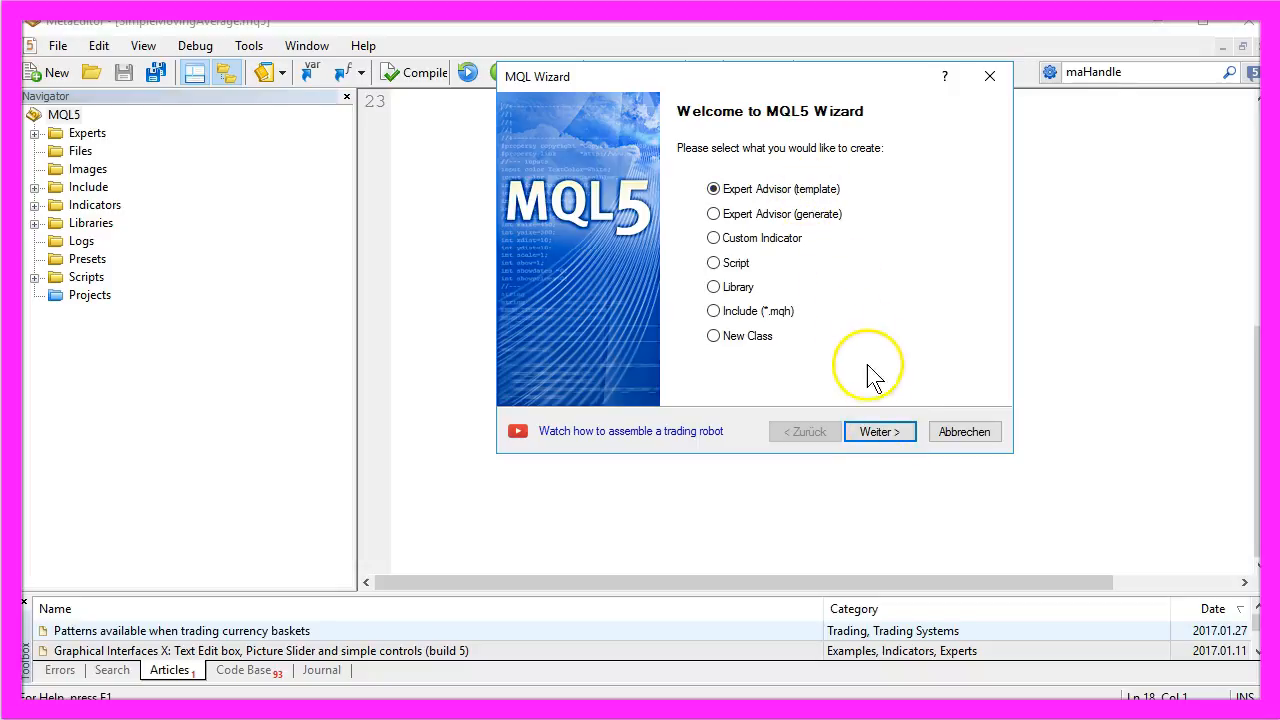
click(880, 432)
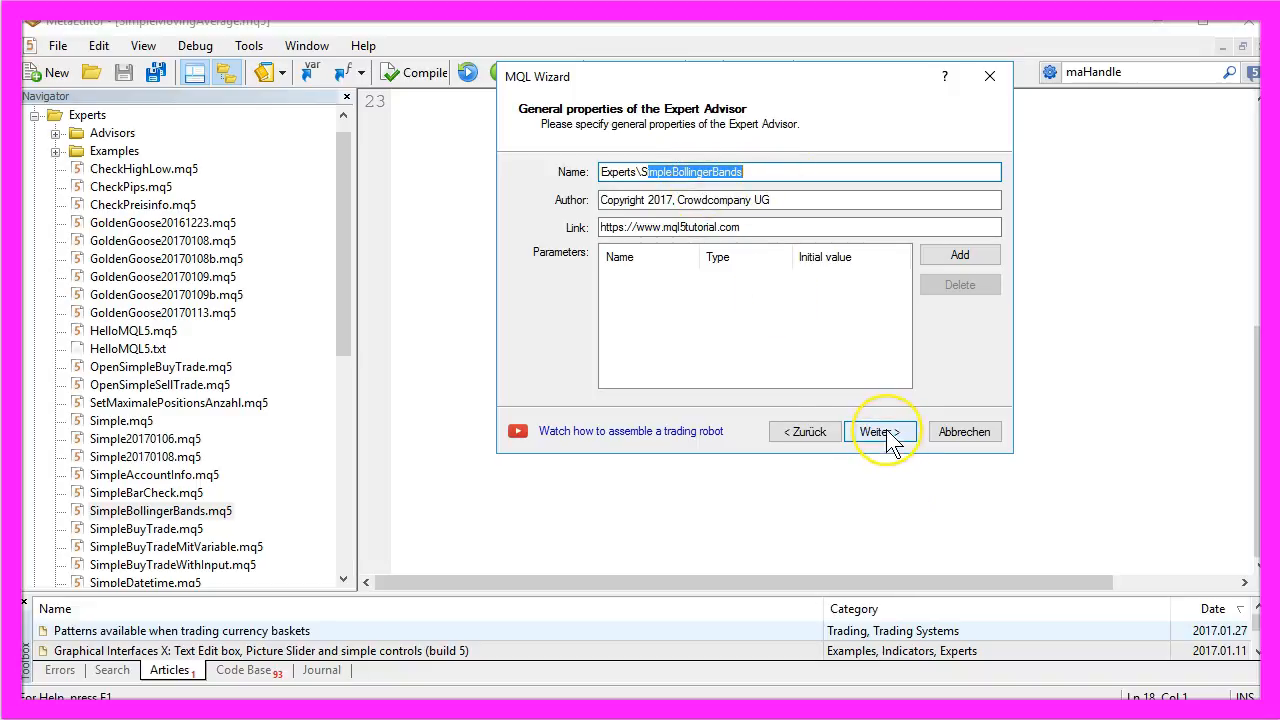
click(878, 432)
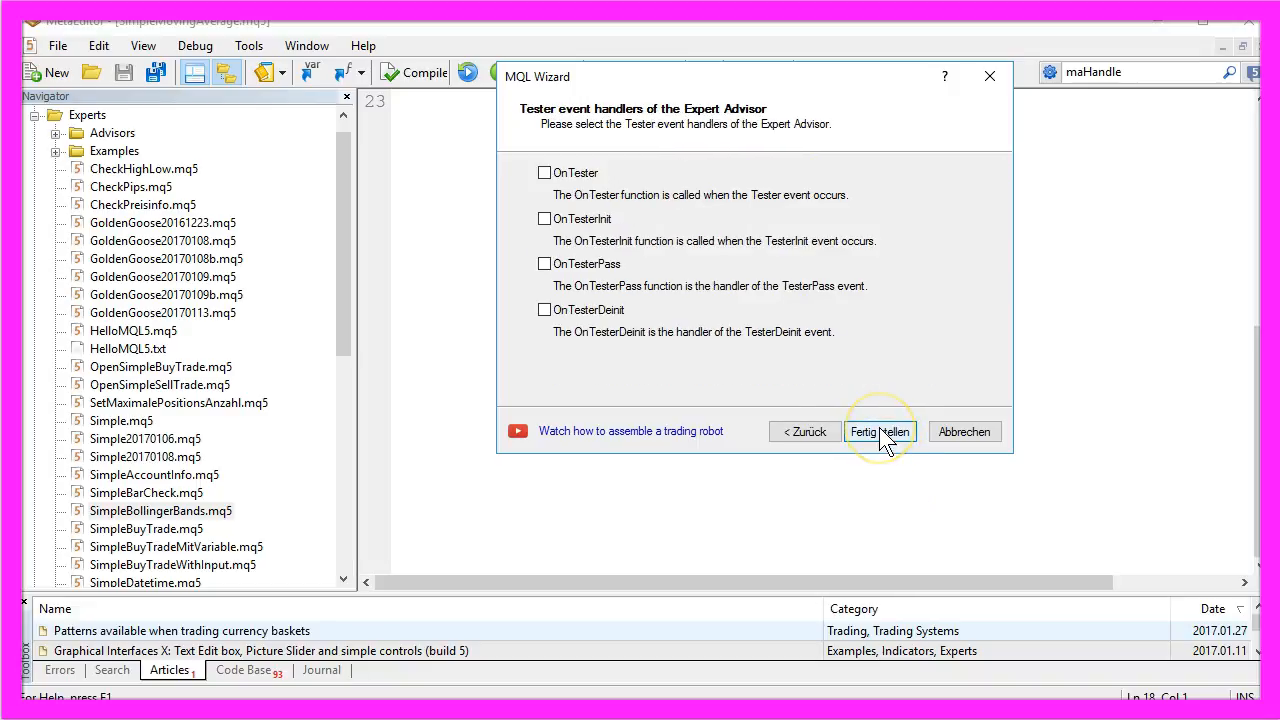
click(878, 432)
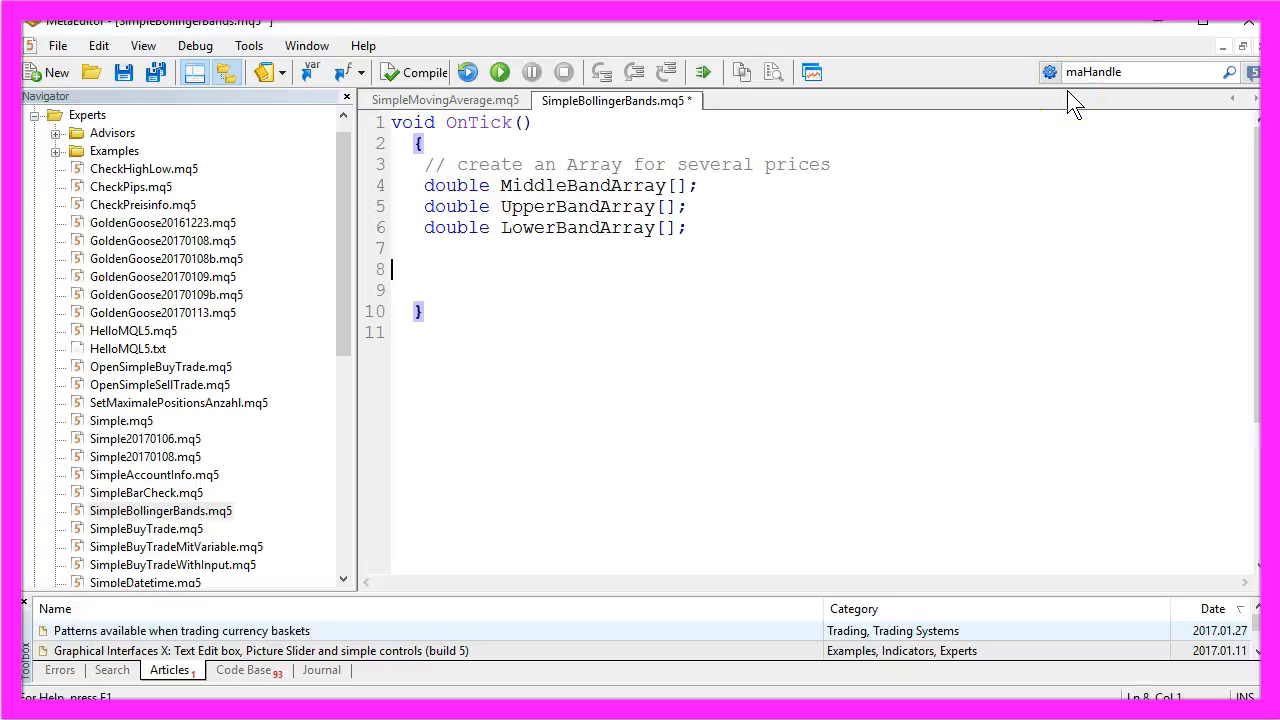
mouse_move(1072, 104)
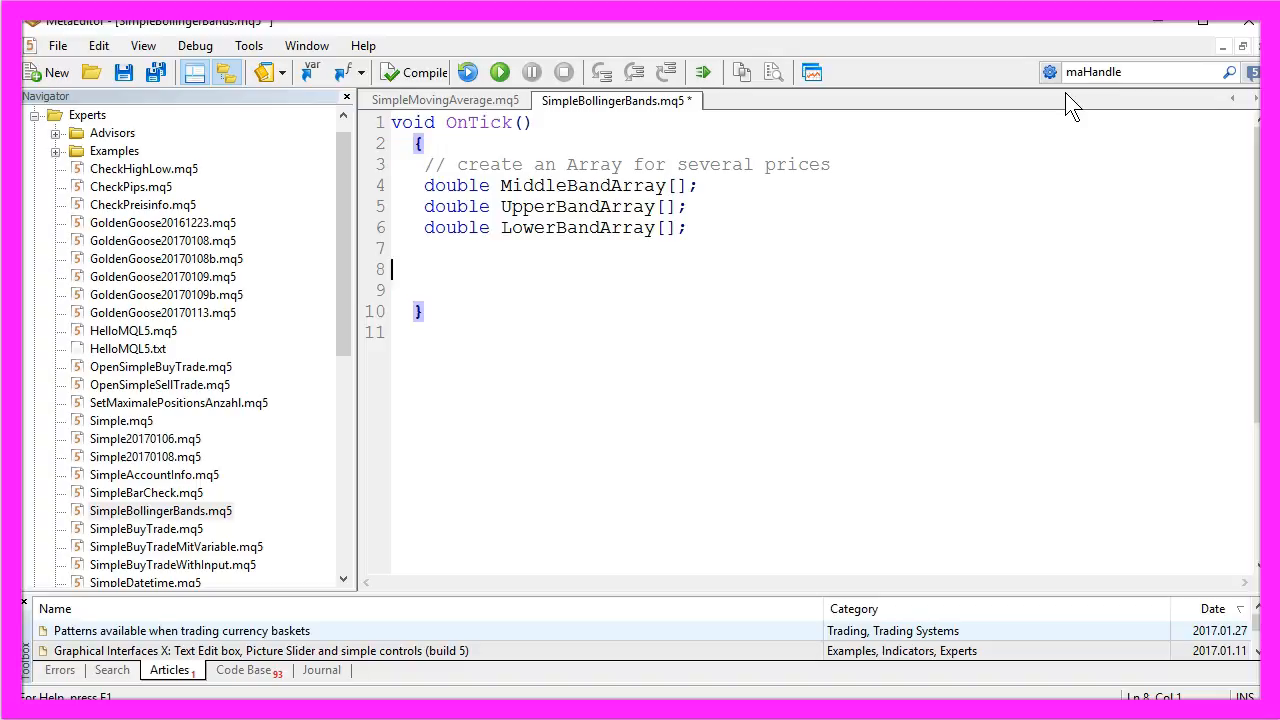
- Write the ArraySetAsSeries sort comment and the iBands(_Symbol,_Period,20,0,2,PRICE_CLOSE) definition in OnTick
text(// sort the price array from the current candle downwards)
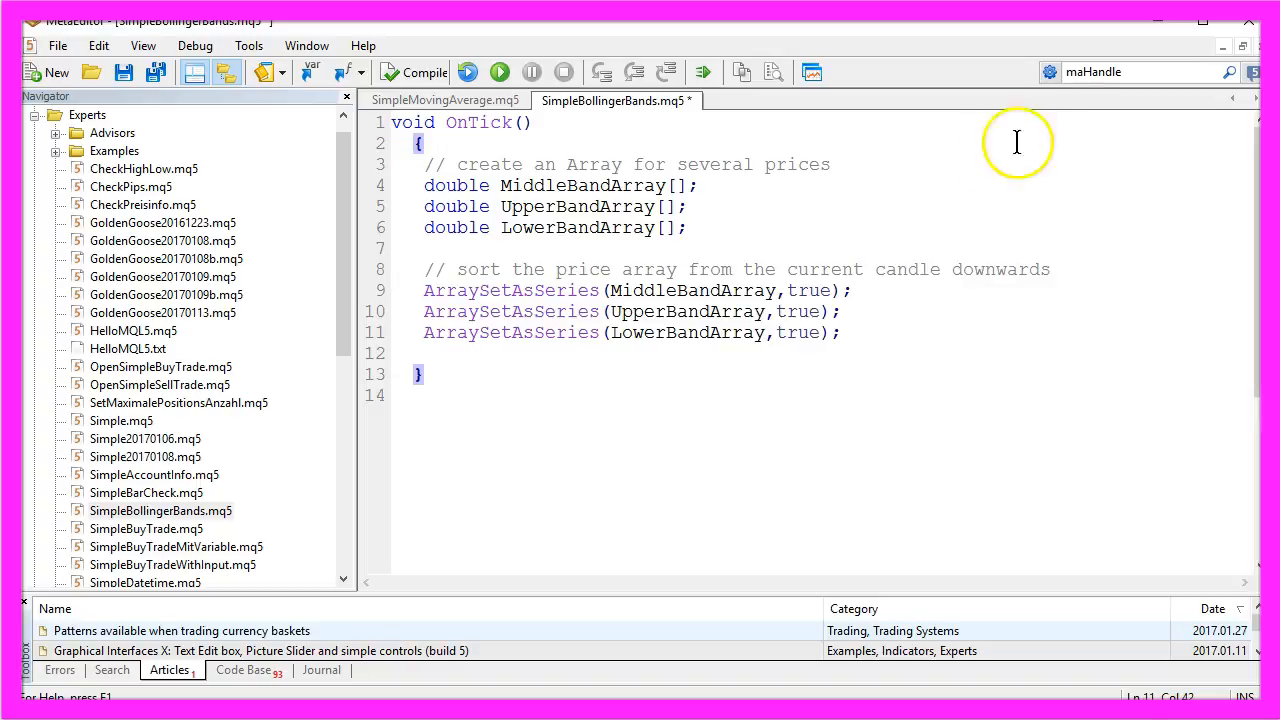
double_click(510, 290)
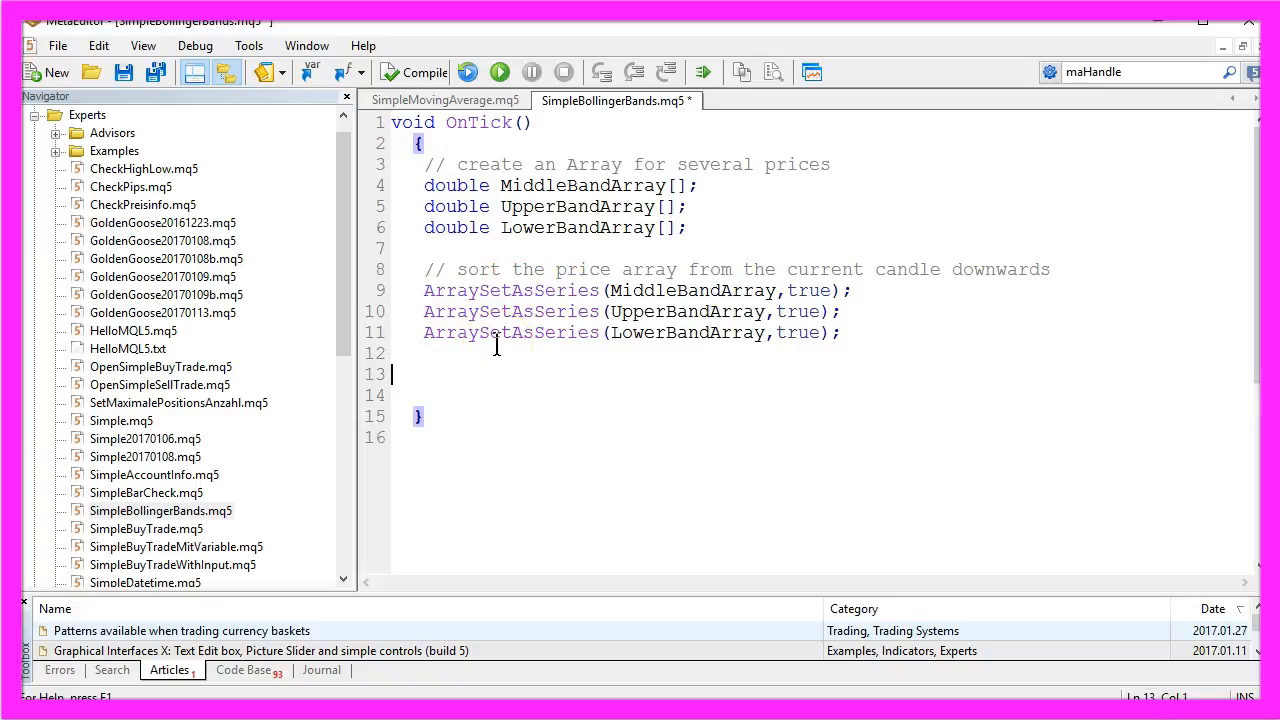
text(// define Bollinger Bands)
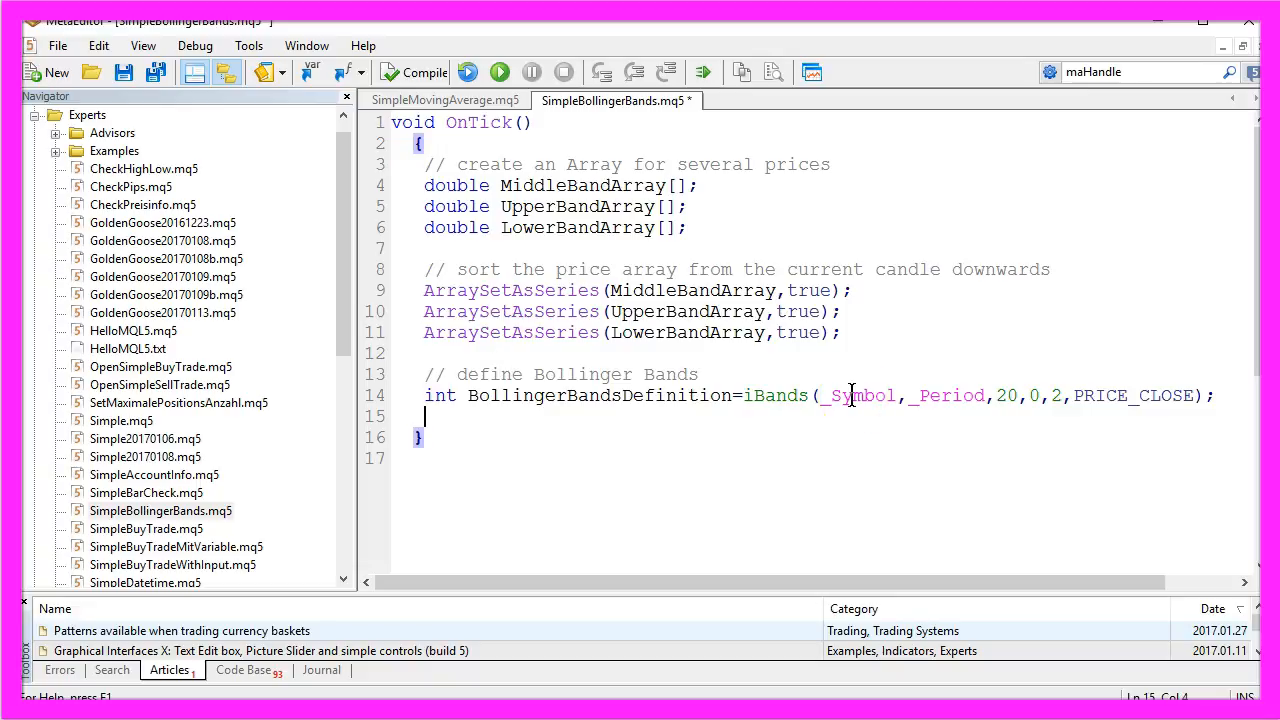
double_click(860, 396)
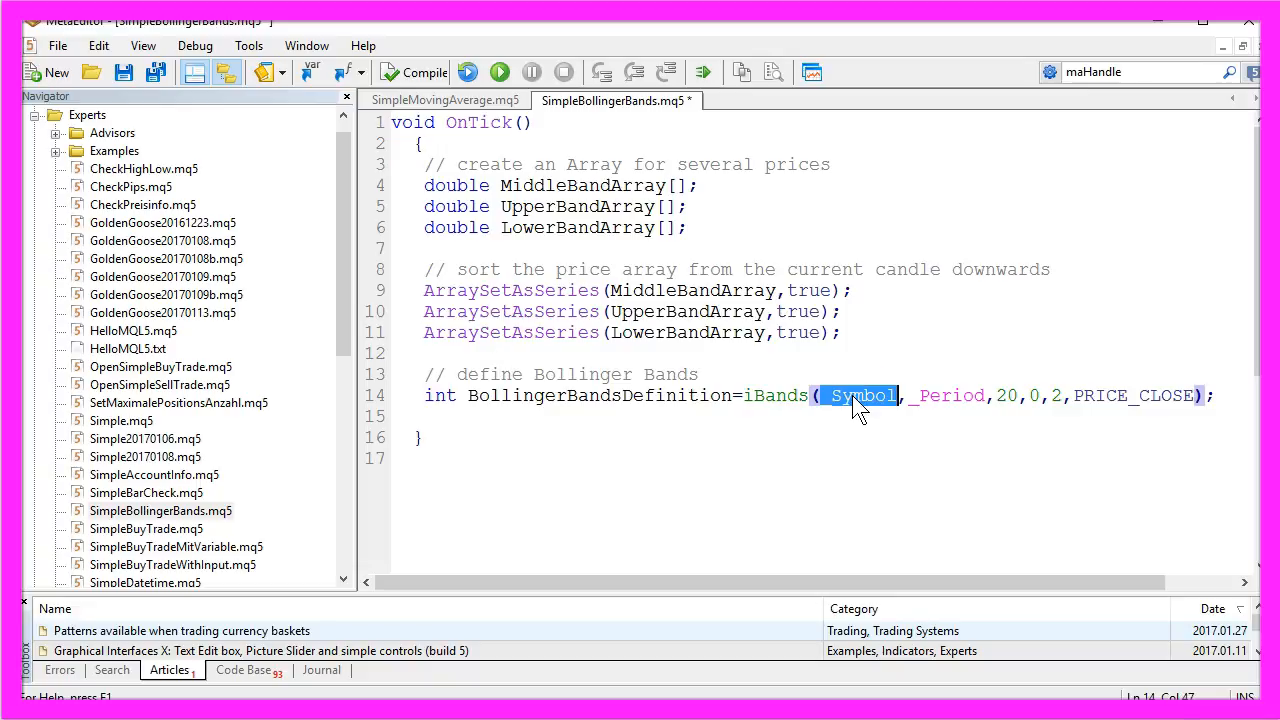
double_click(948, 396)
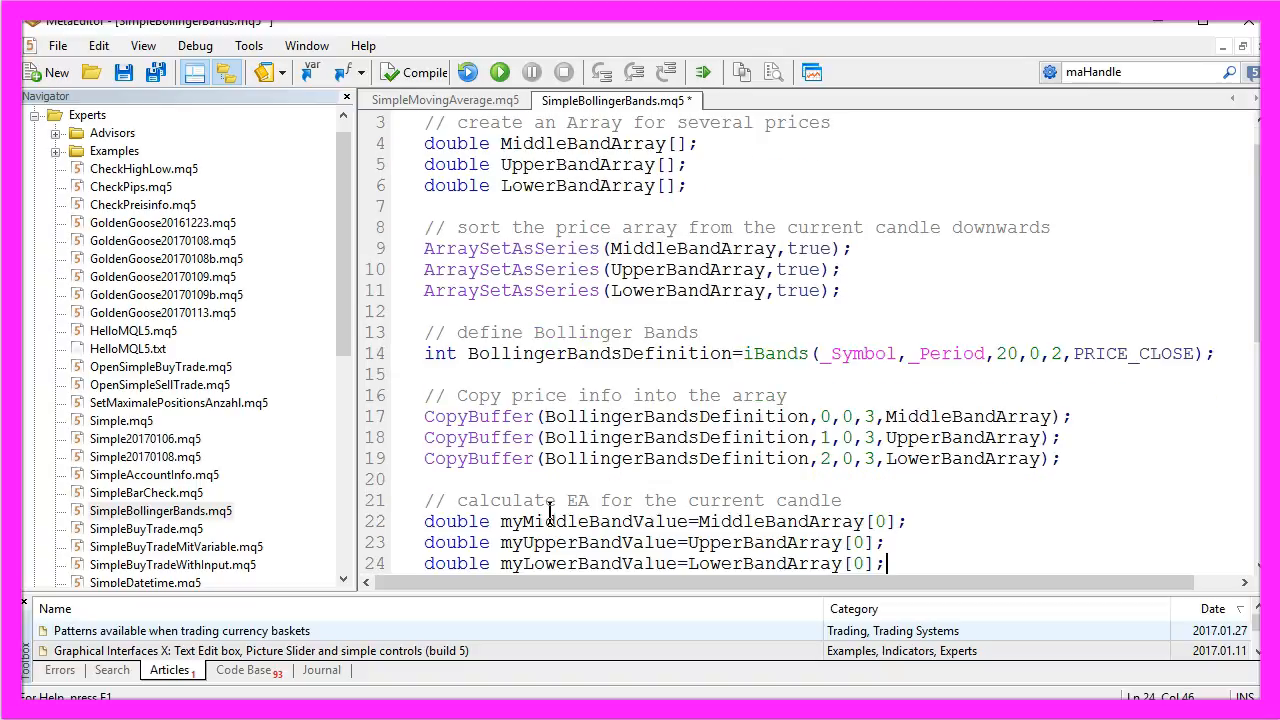
- Read MiddleBandArray[0], UpperBandArray[0], LowerBandArray[0] into variables and output them with Comment()
double_click(856, 542)
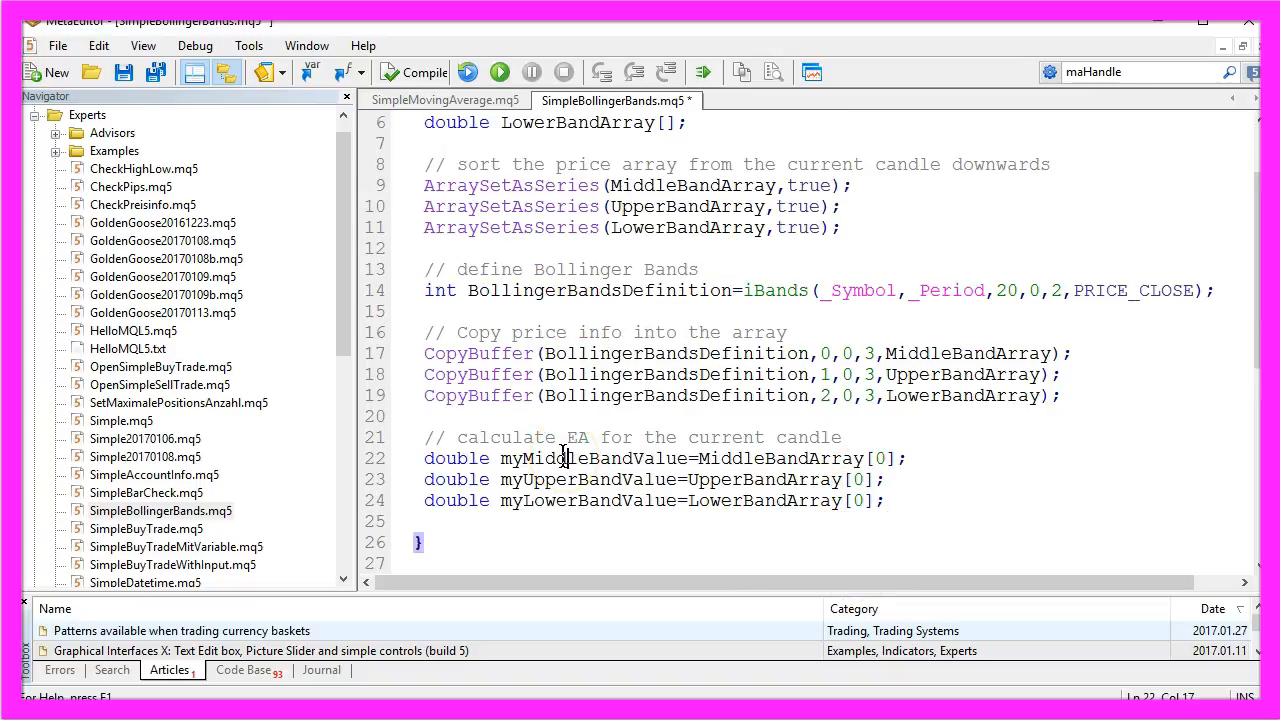
double_click(592, 458)
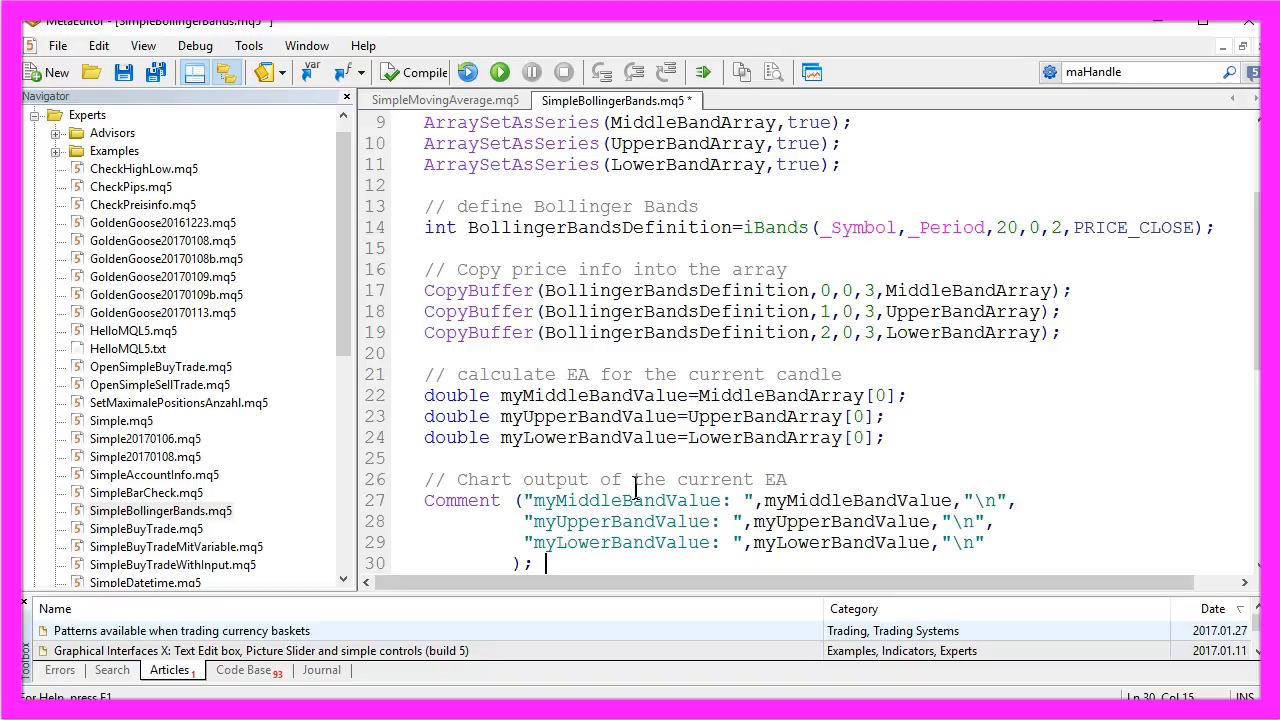
click(458, 500)
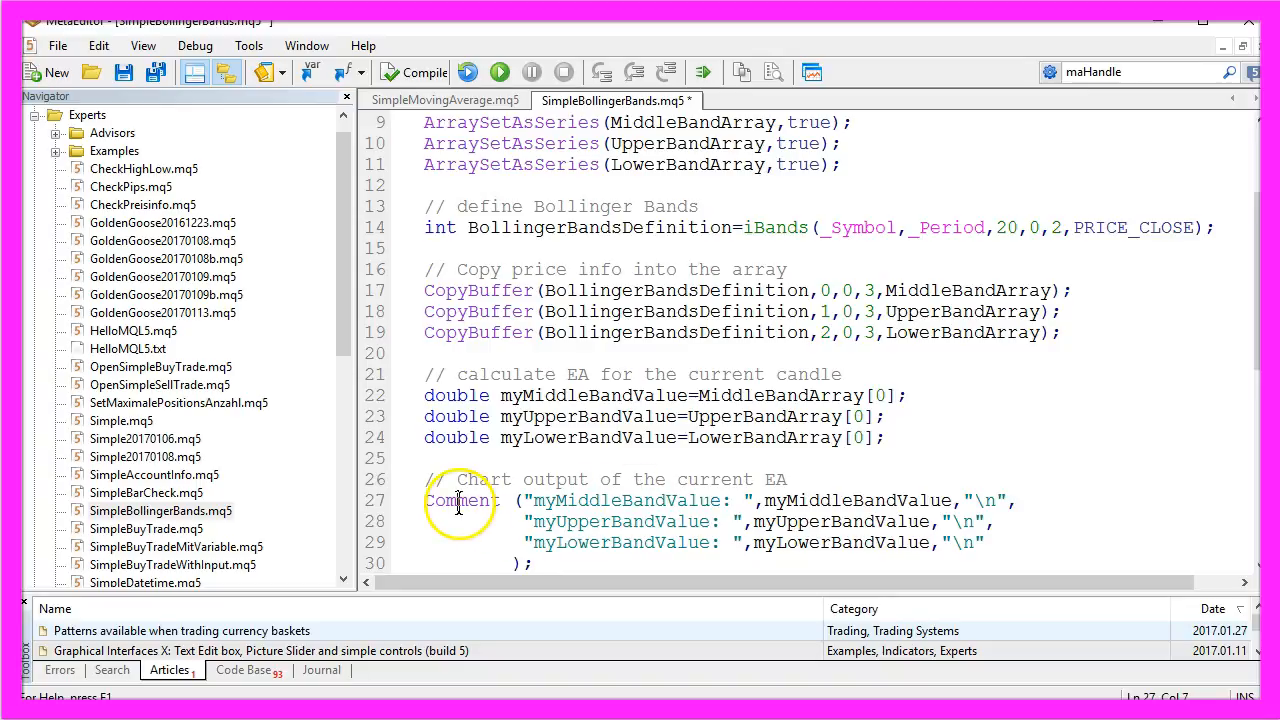
double_click(460, 500)
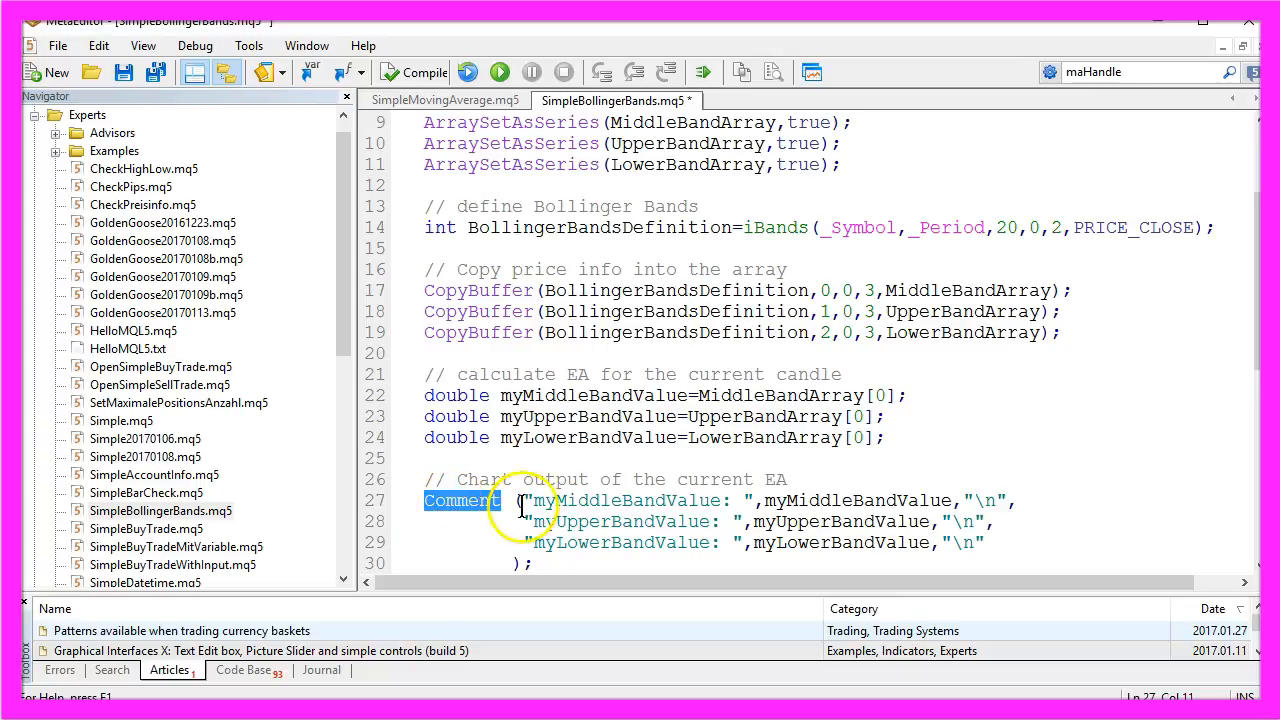
double_click(620, 500)
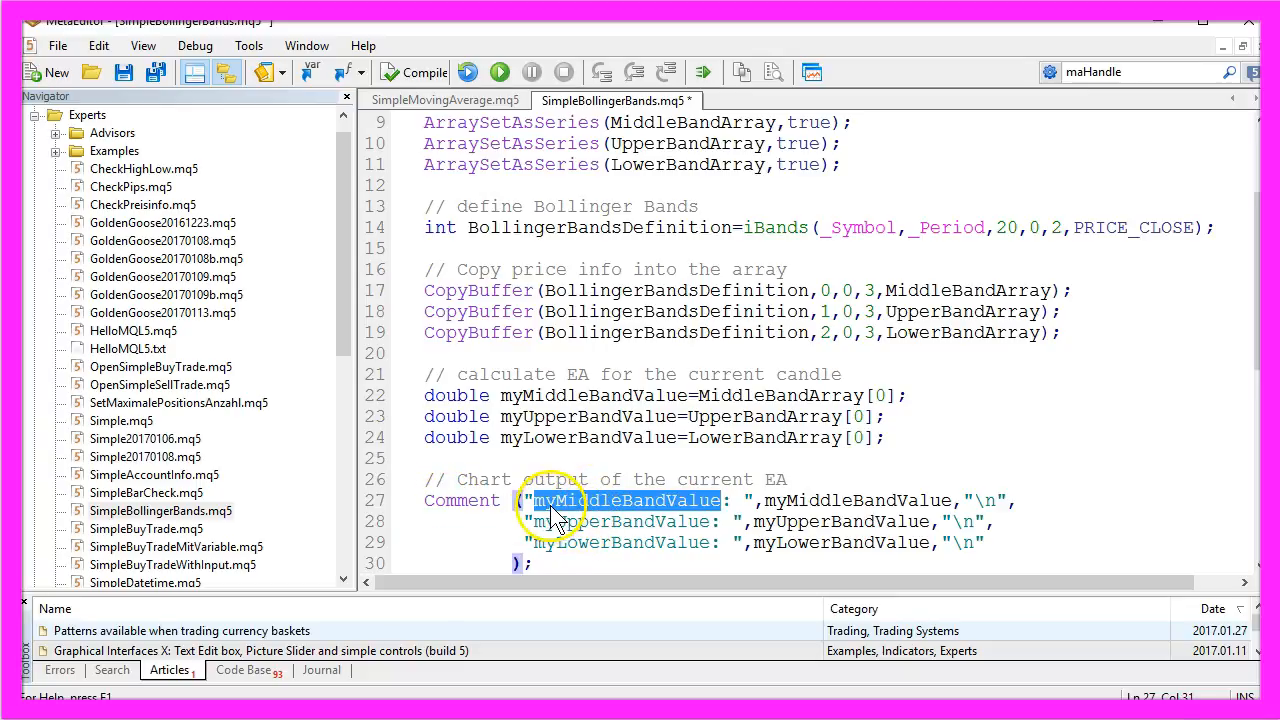
click(818, 504)
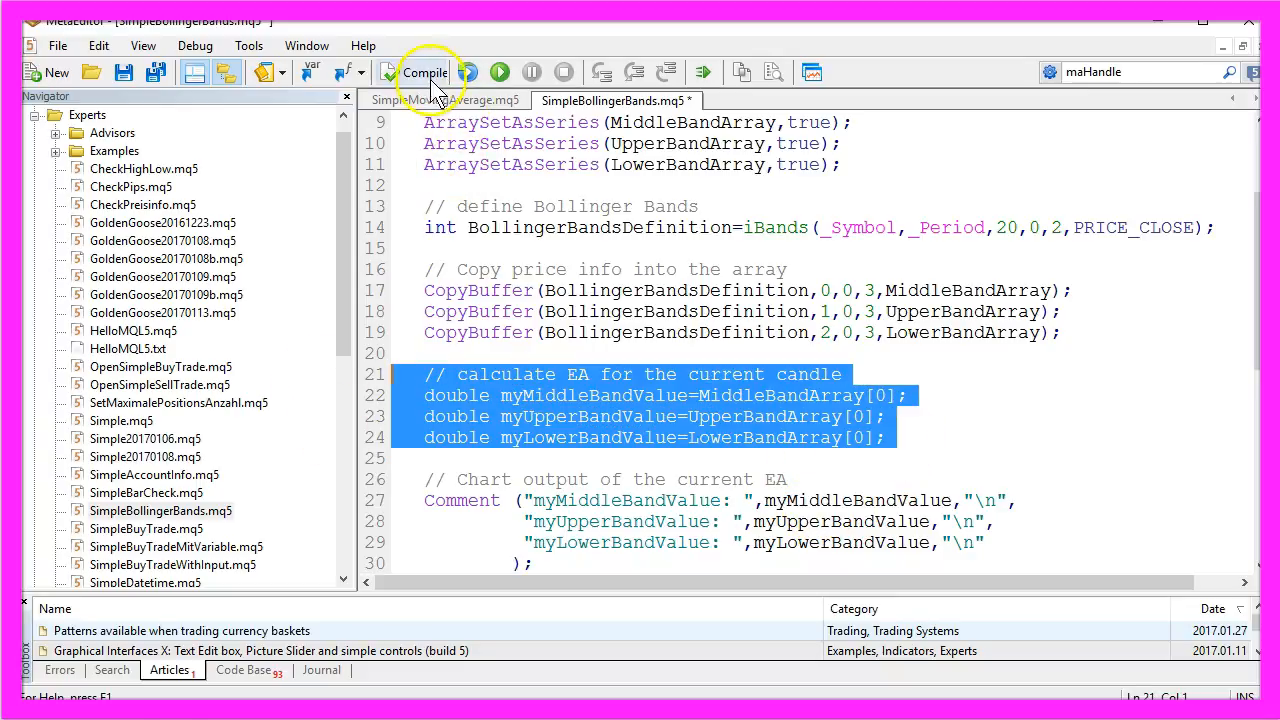
- Compile SimpleBollingerBands with zero errors and switch to the trading terminal
click(424, 72)
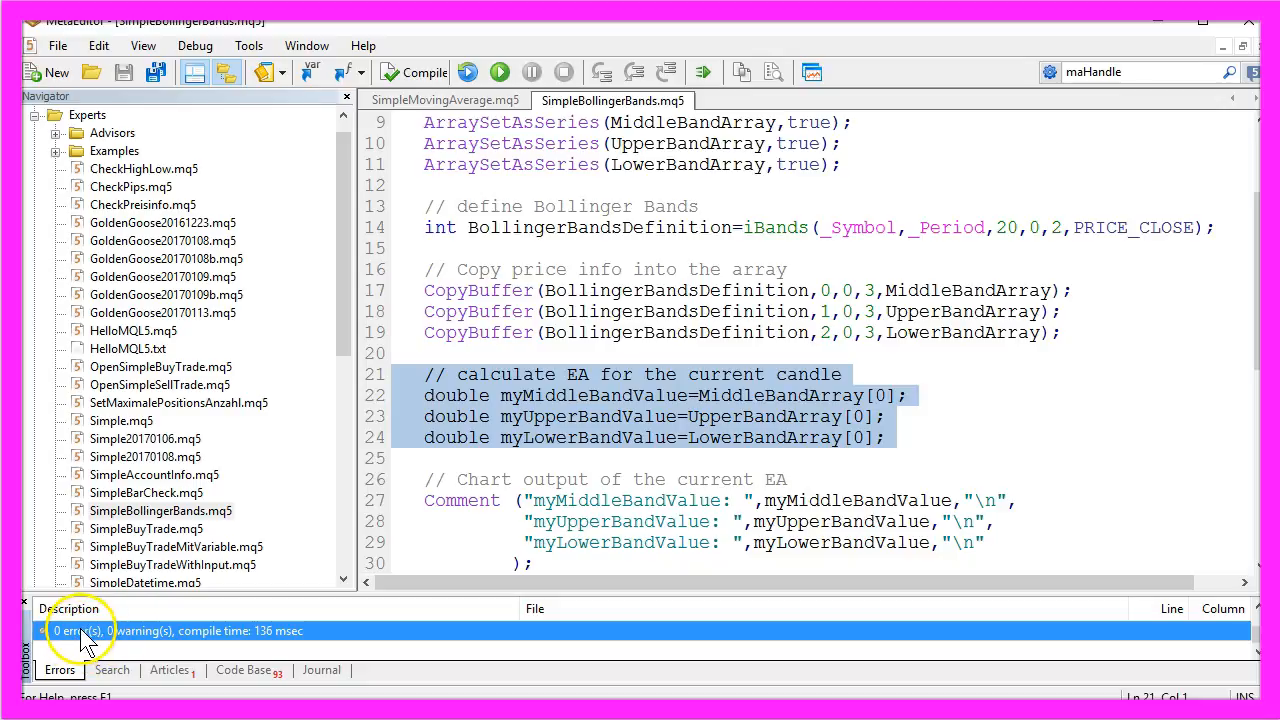
mouse_move(800, 140)
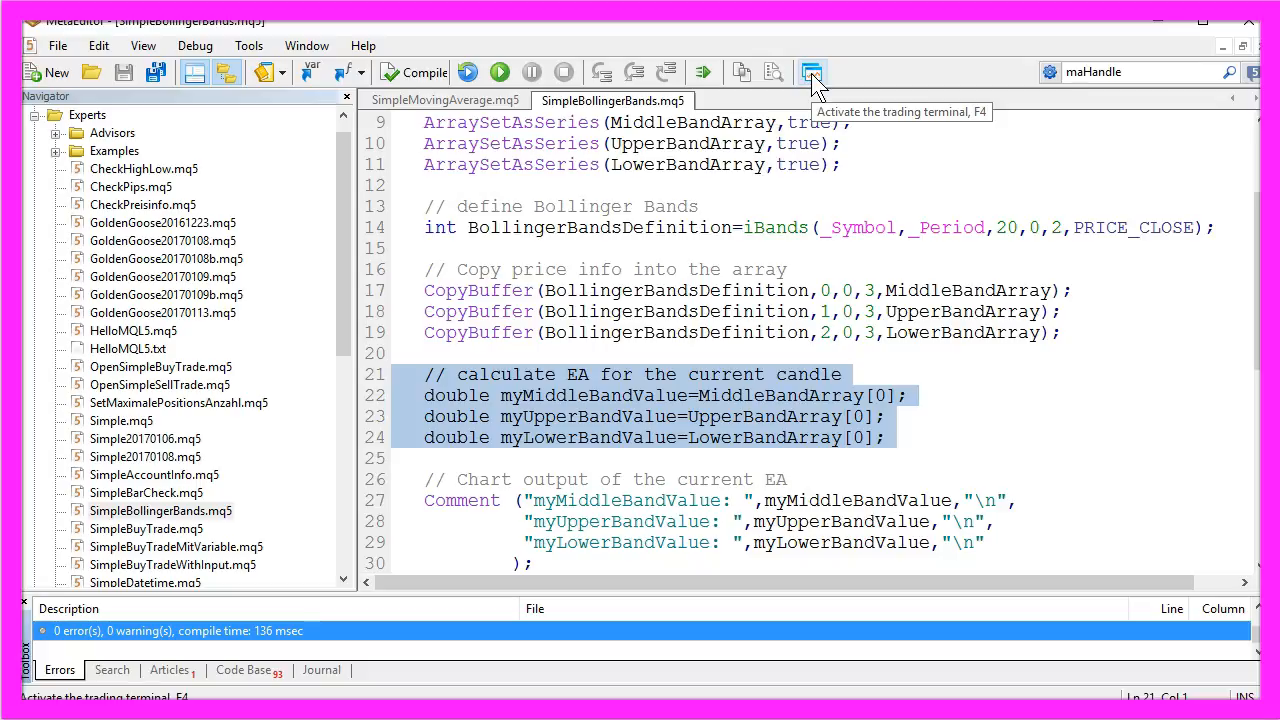
click(812, 72)
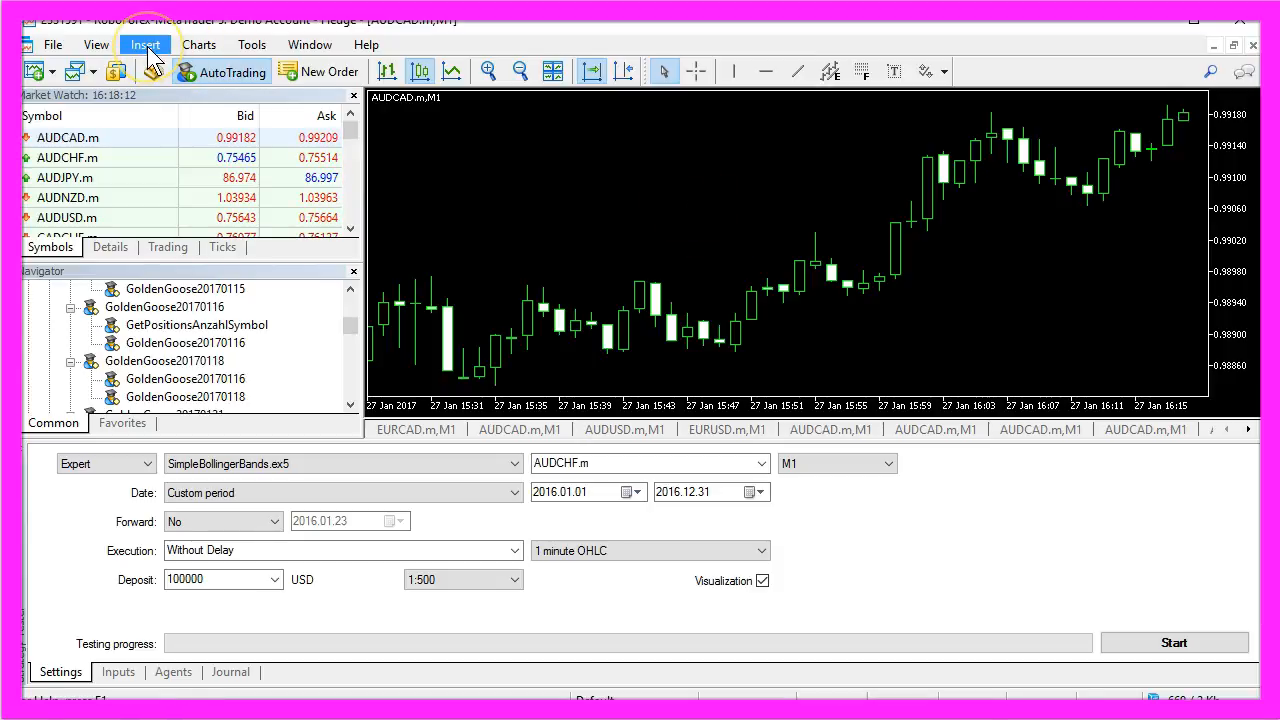
- Add a Bollinger Bands indicator with period 20, deviation 2 and a thicker line width to the chart
click(144, 44)
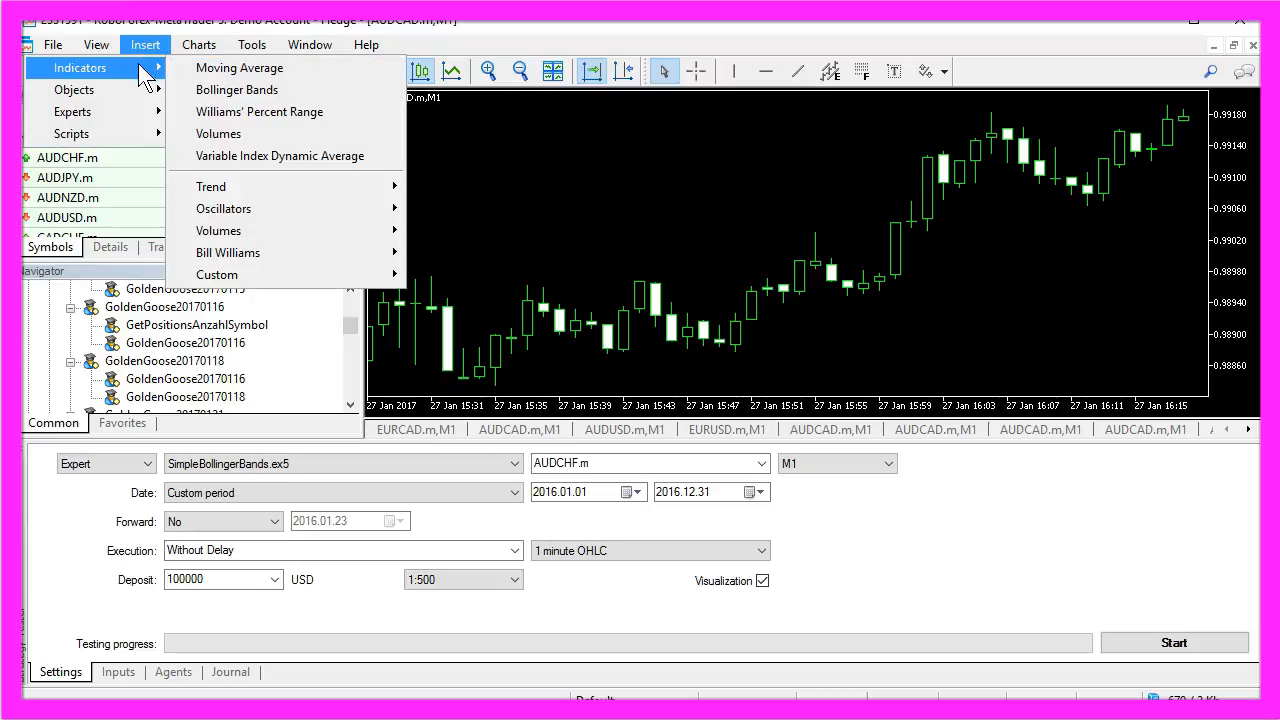
click(236, 88)
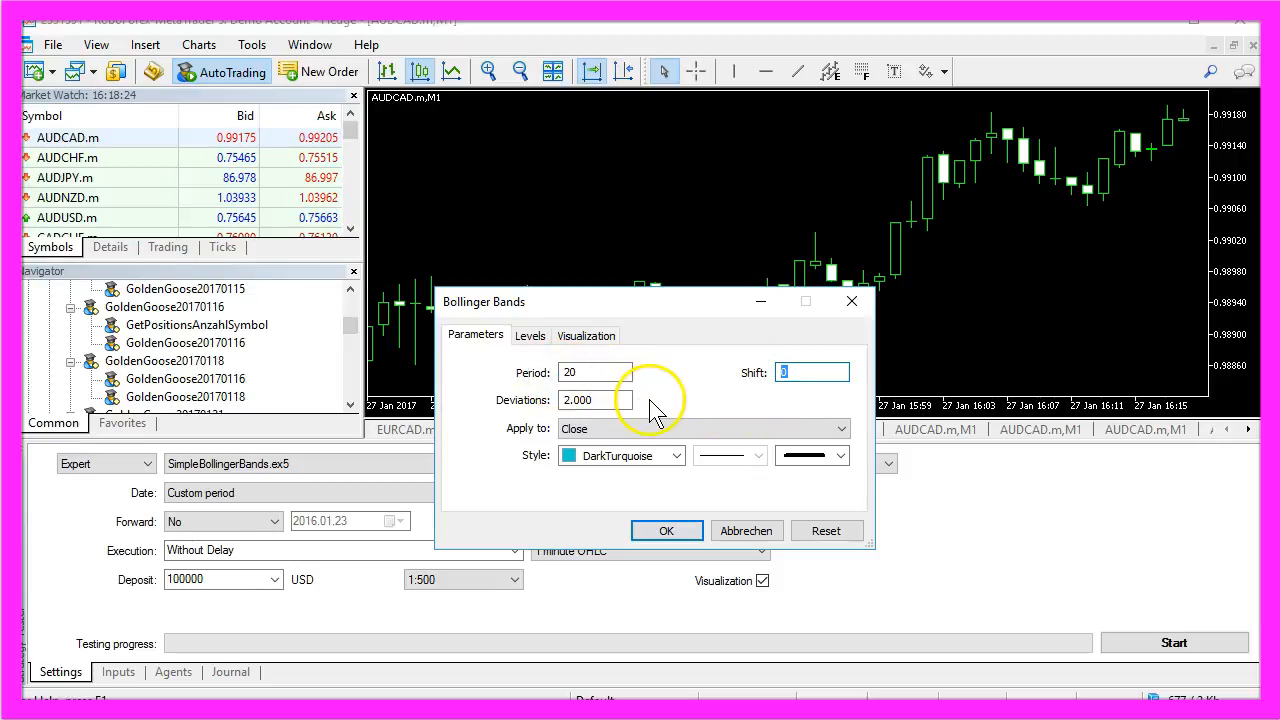
click(596, 400)
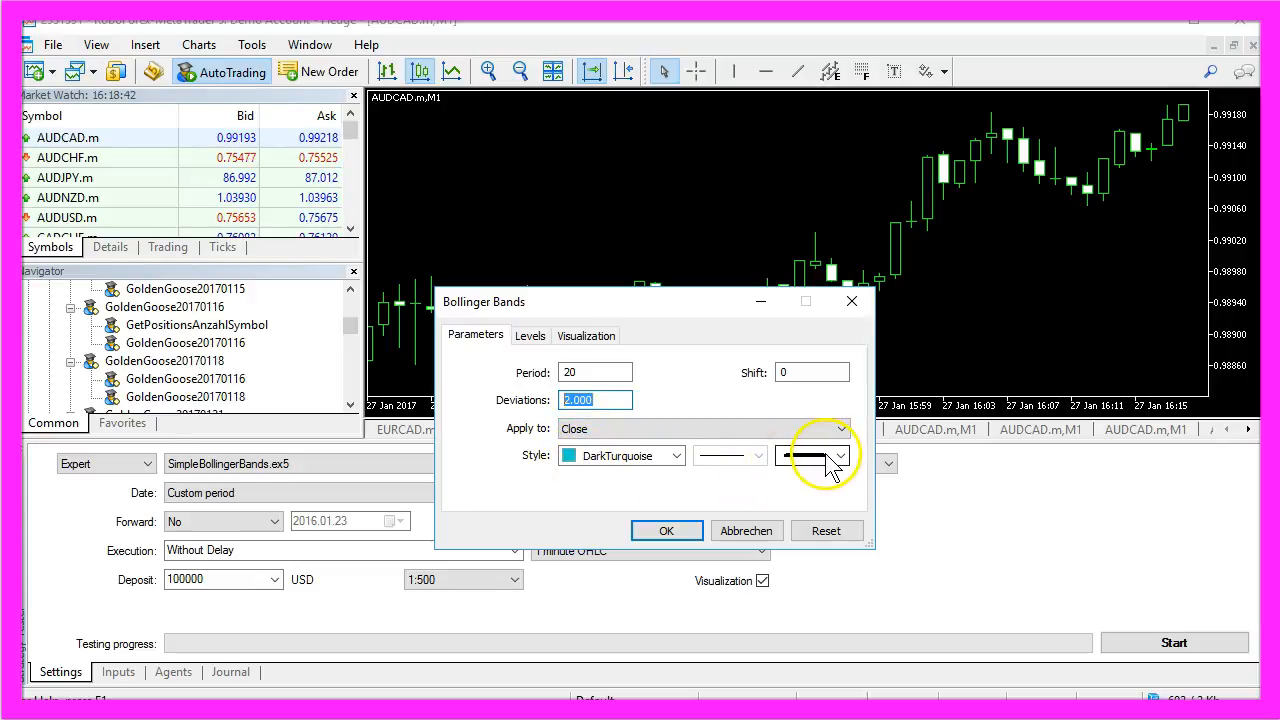
click(840, 456)
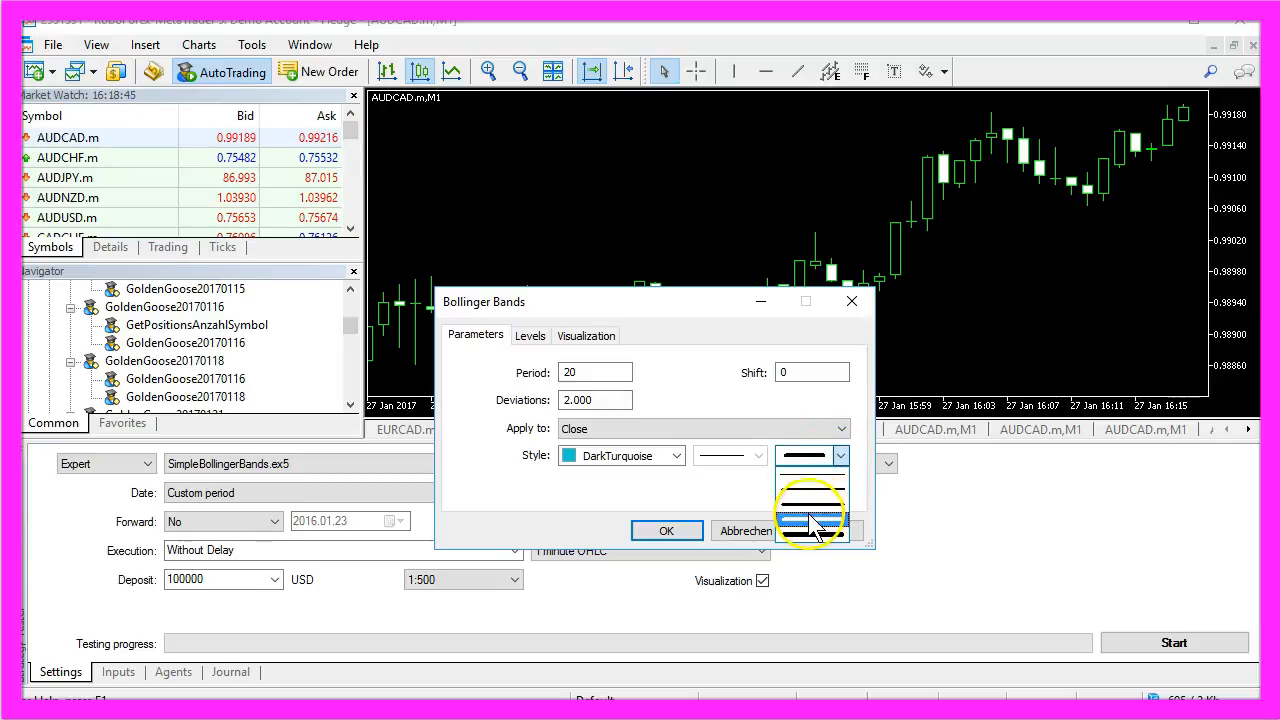
click(666, 530)
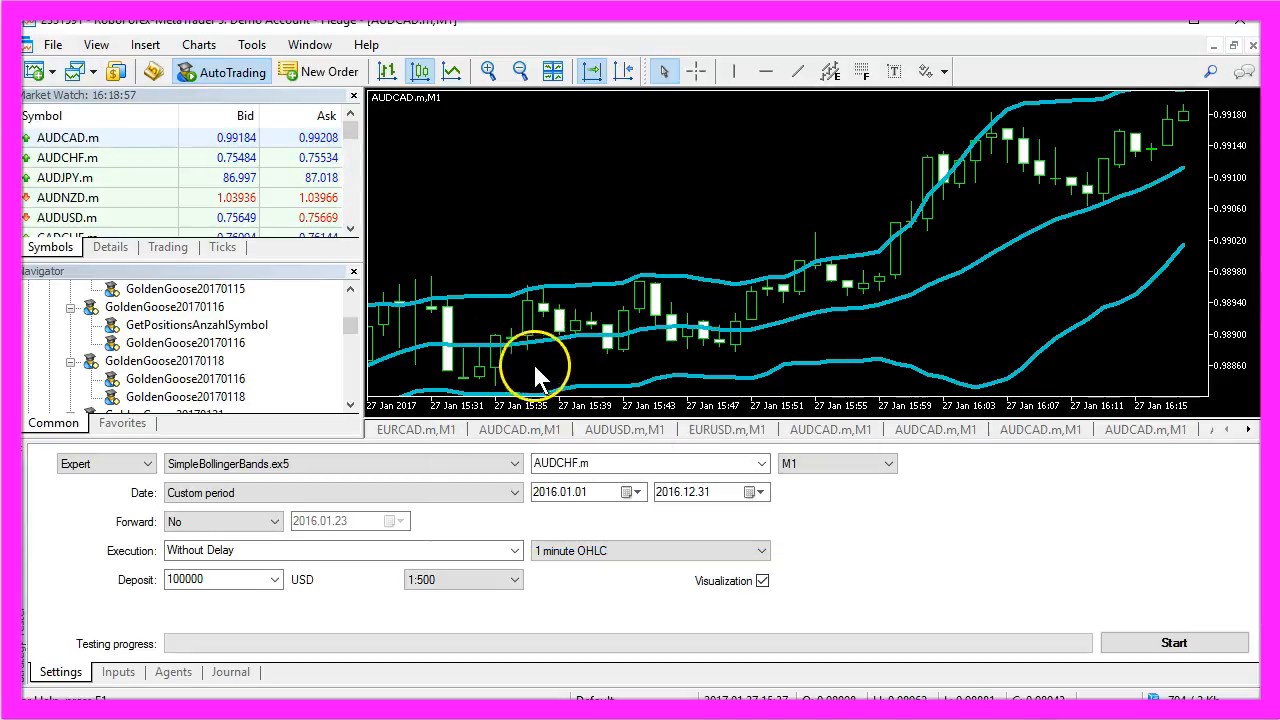
mouse_move(650, 296)
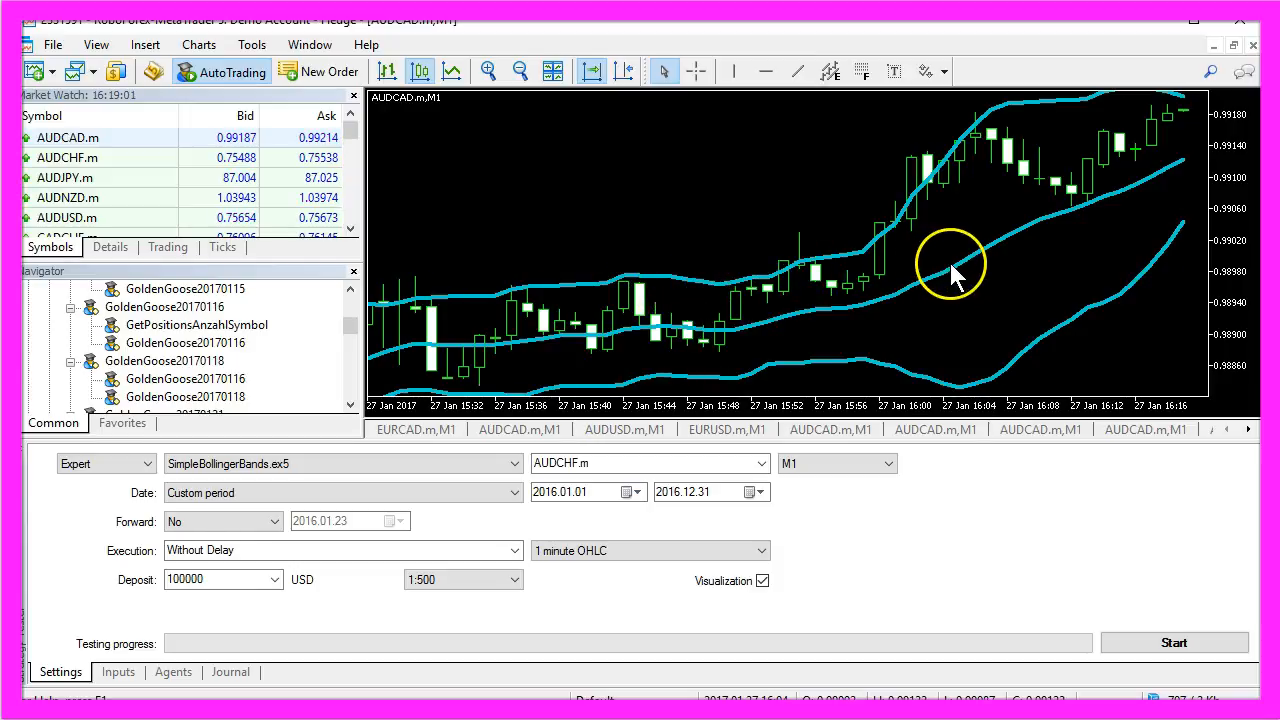
right_click(570, 176)
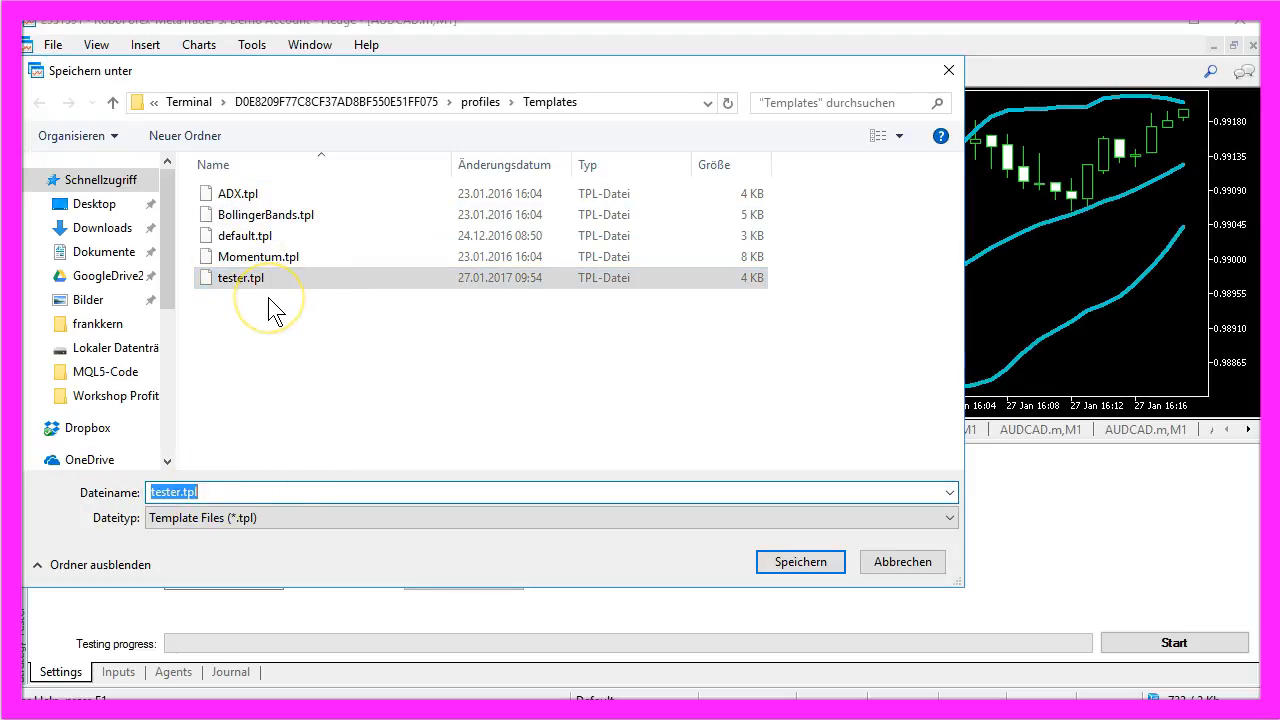
- Save the chart setup by overwriting the tester.tpl template
click(244, 236)
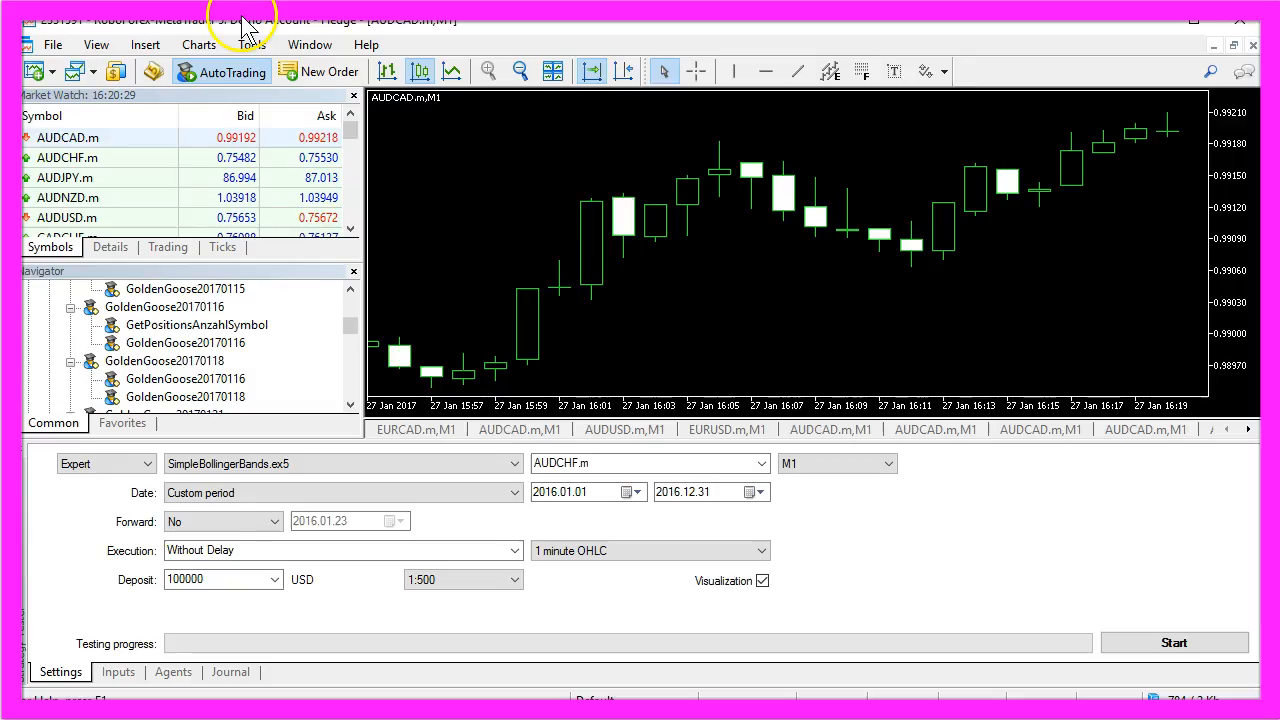
- Select SimpleBollingerBands.ex5 in the Strategy Tester and start a visual test on AUDCHF
click(96, 44)
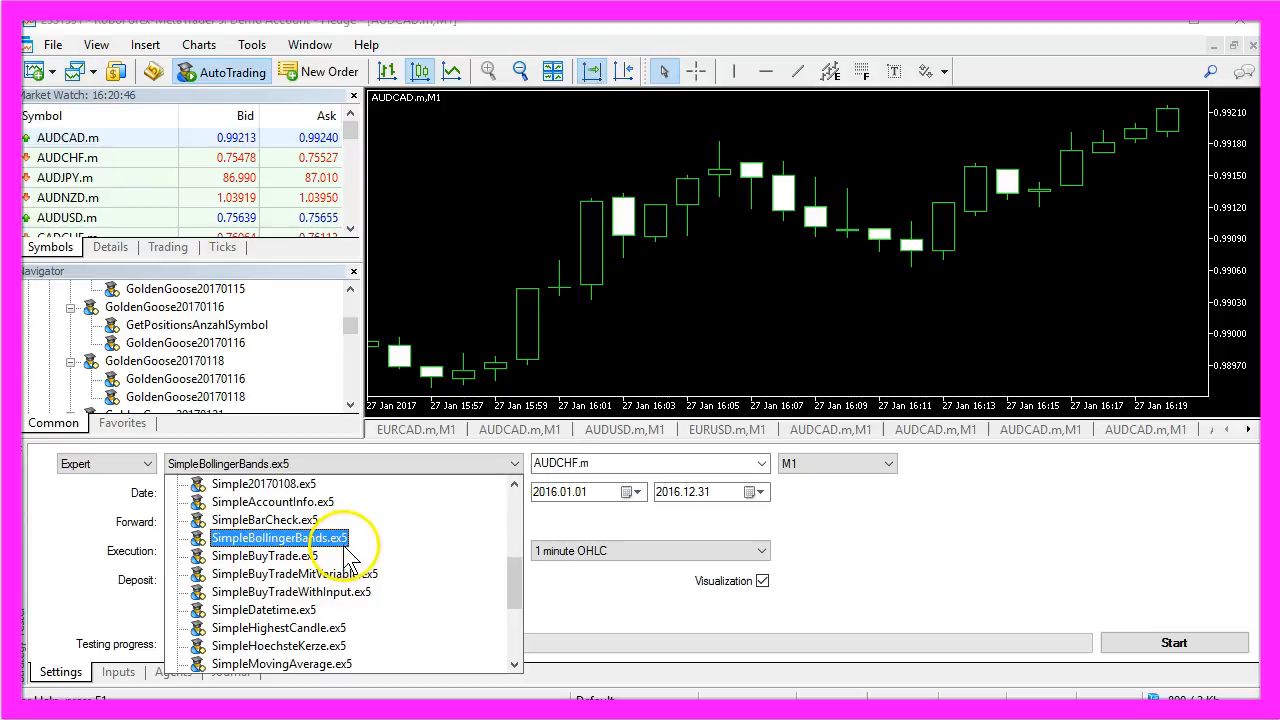
click(278, 536)
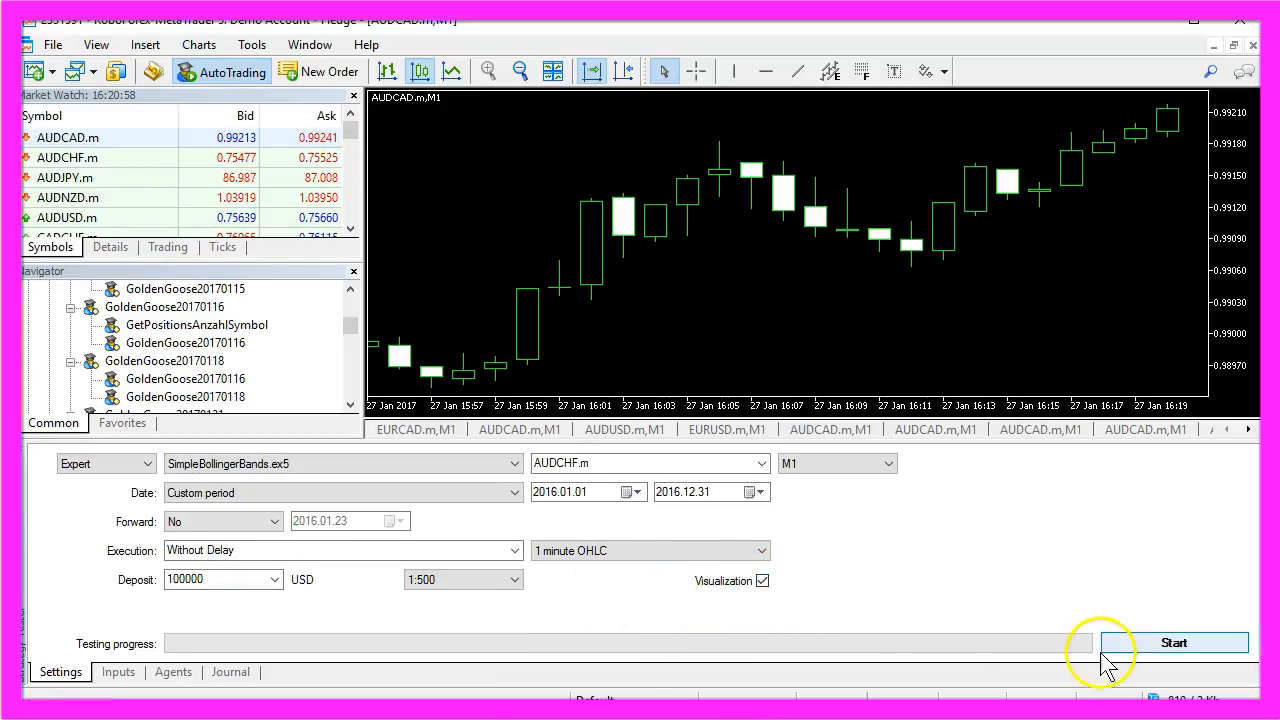
click(1172, 642)
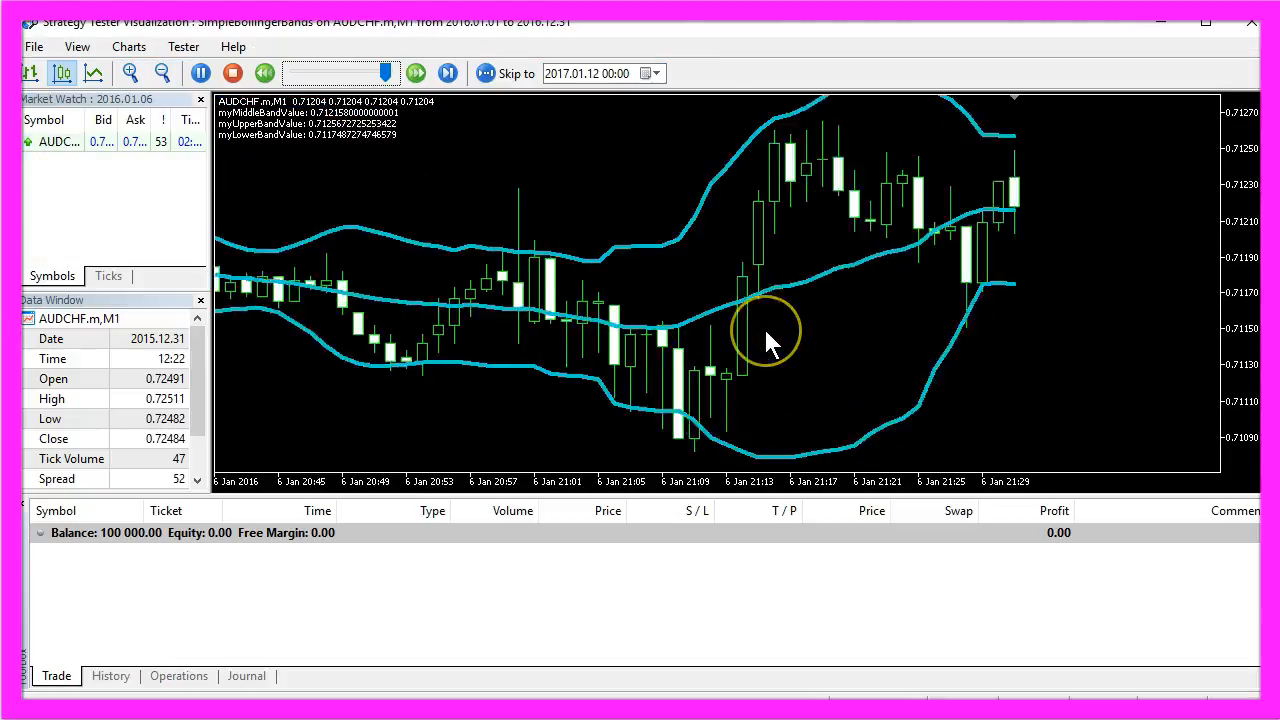
- Pause the visual test to read the printed middle, upper and lower band values, then resume it
click(416, 72)
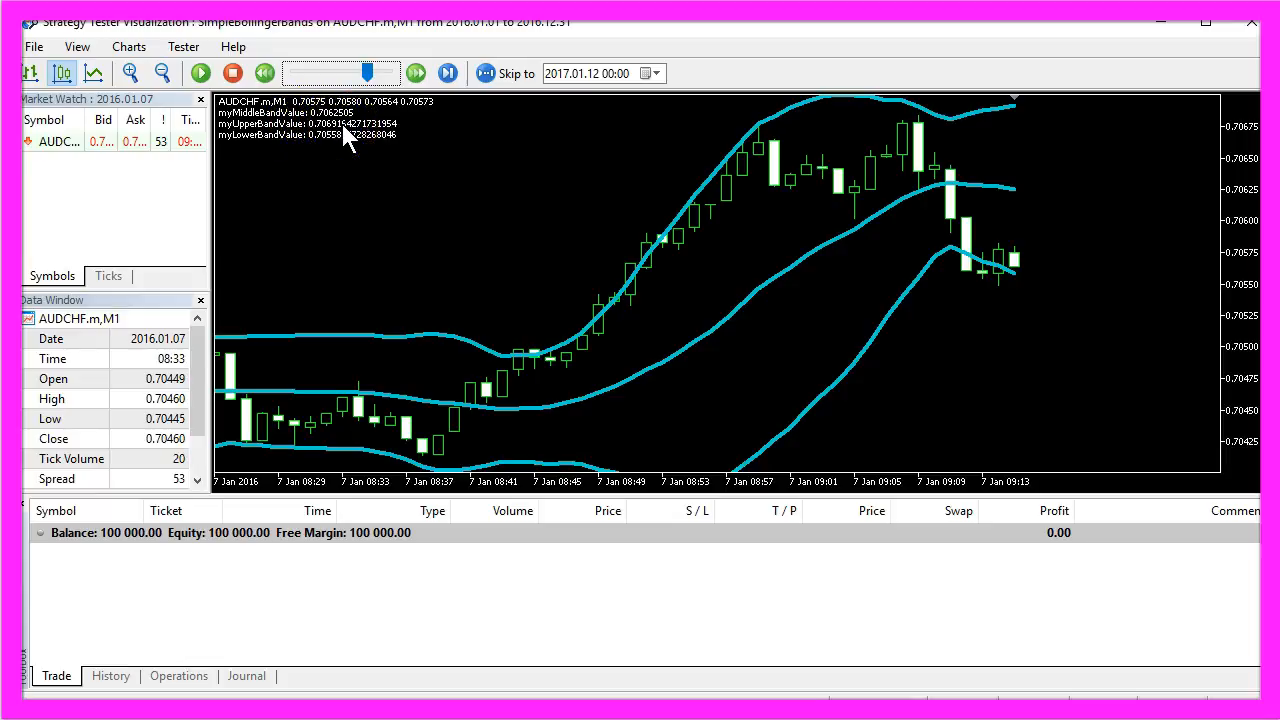
mouse_move(1018, 278)
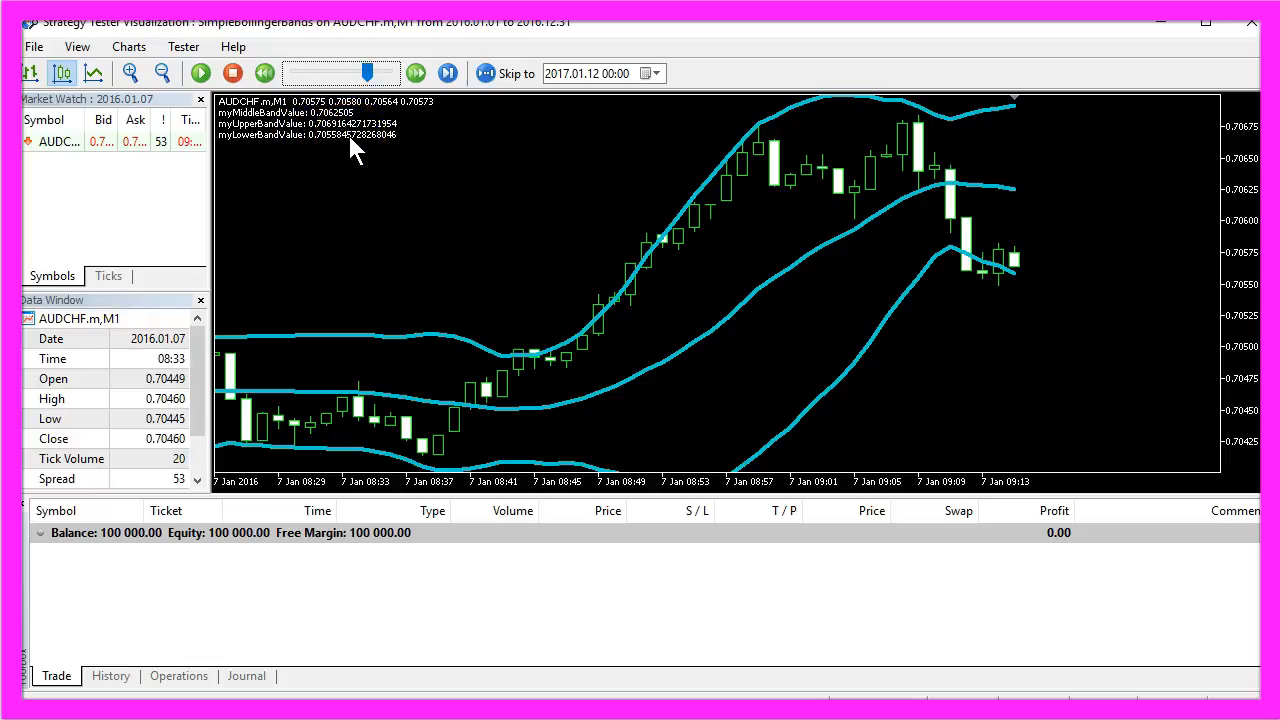
click(200, 72)
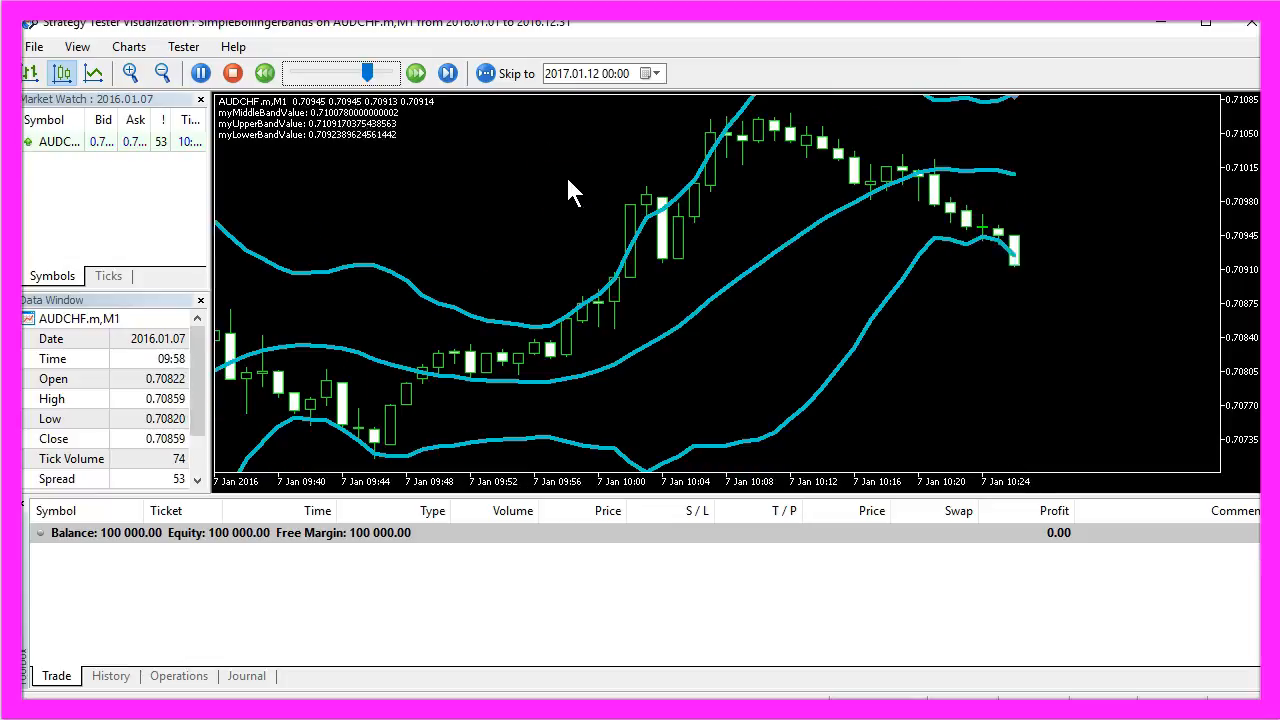